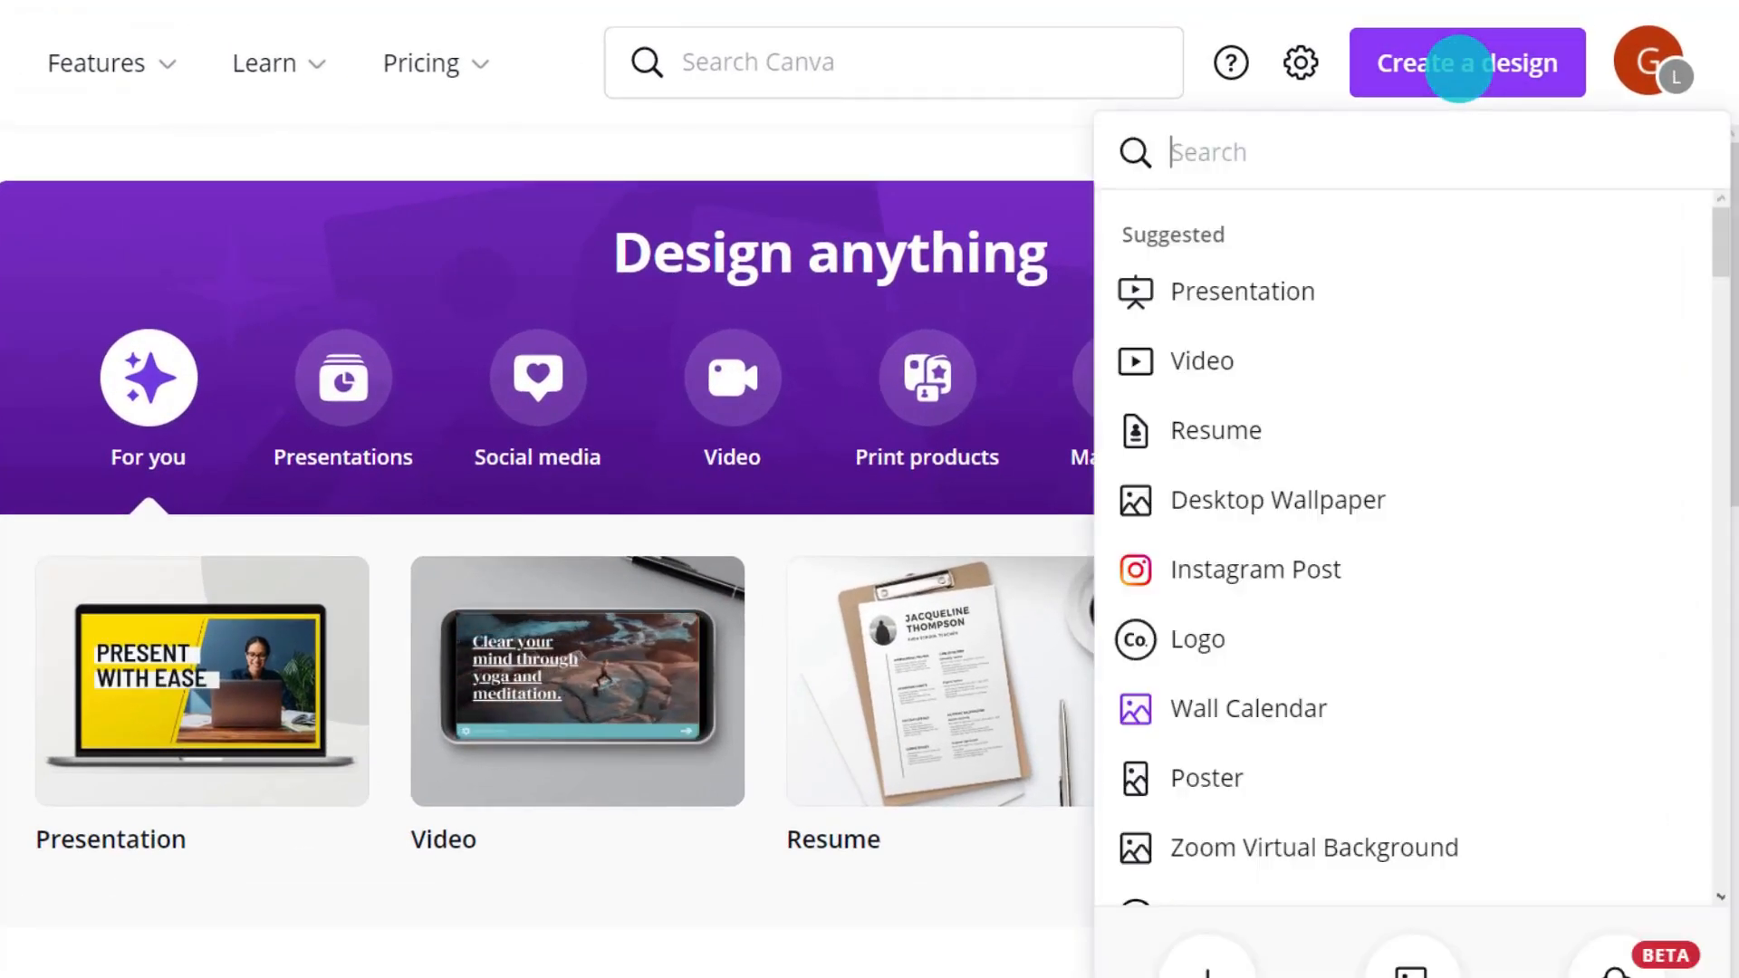
Search for A4 and start a blank A4 Document design.
type("A4")
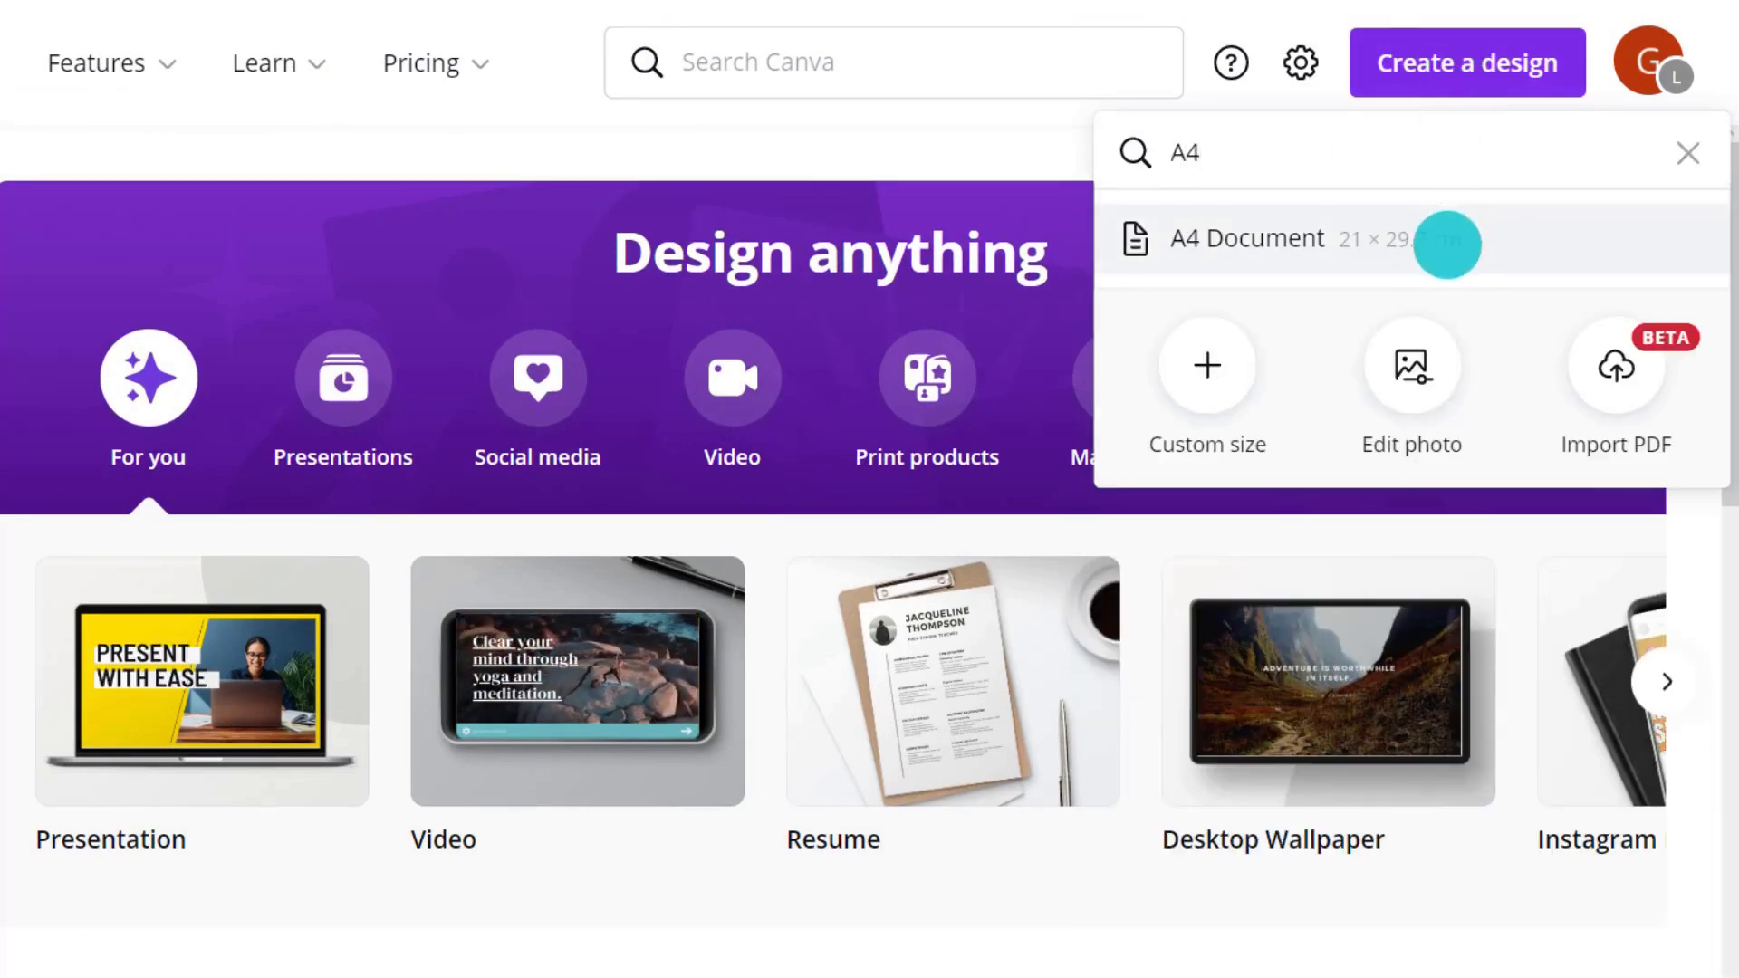
left_click(1245, 238)
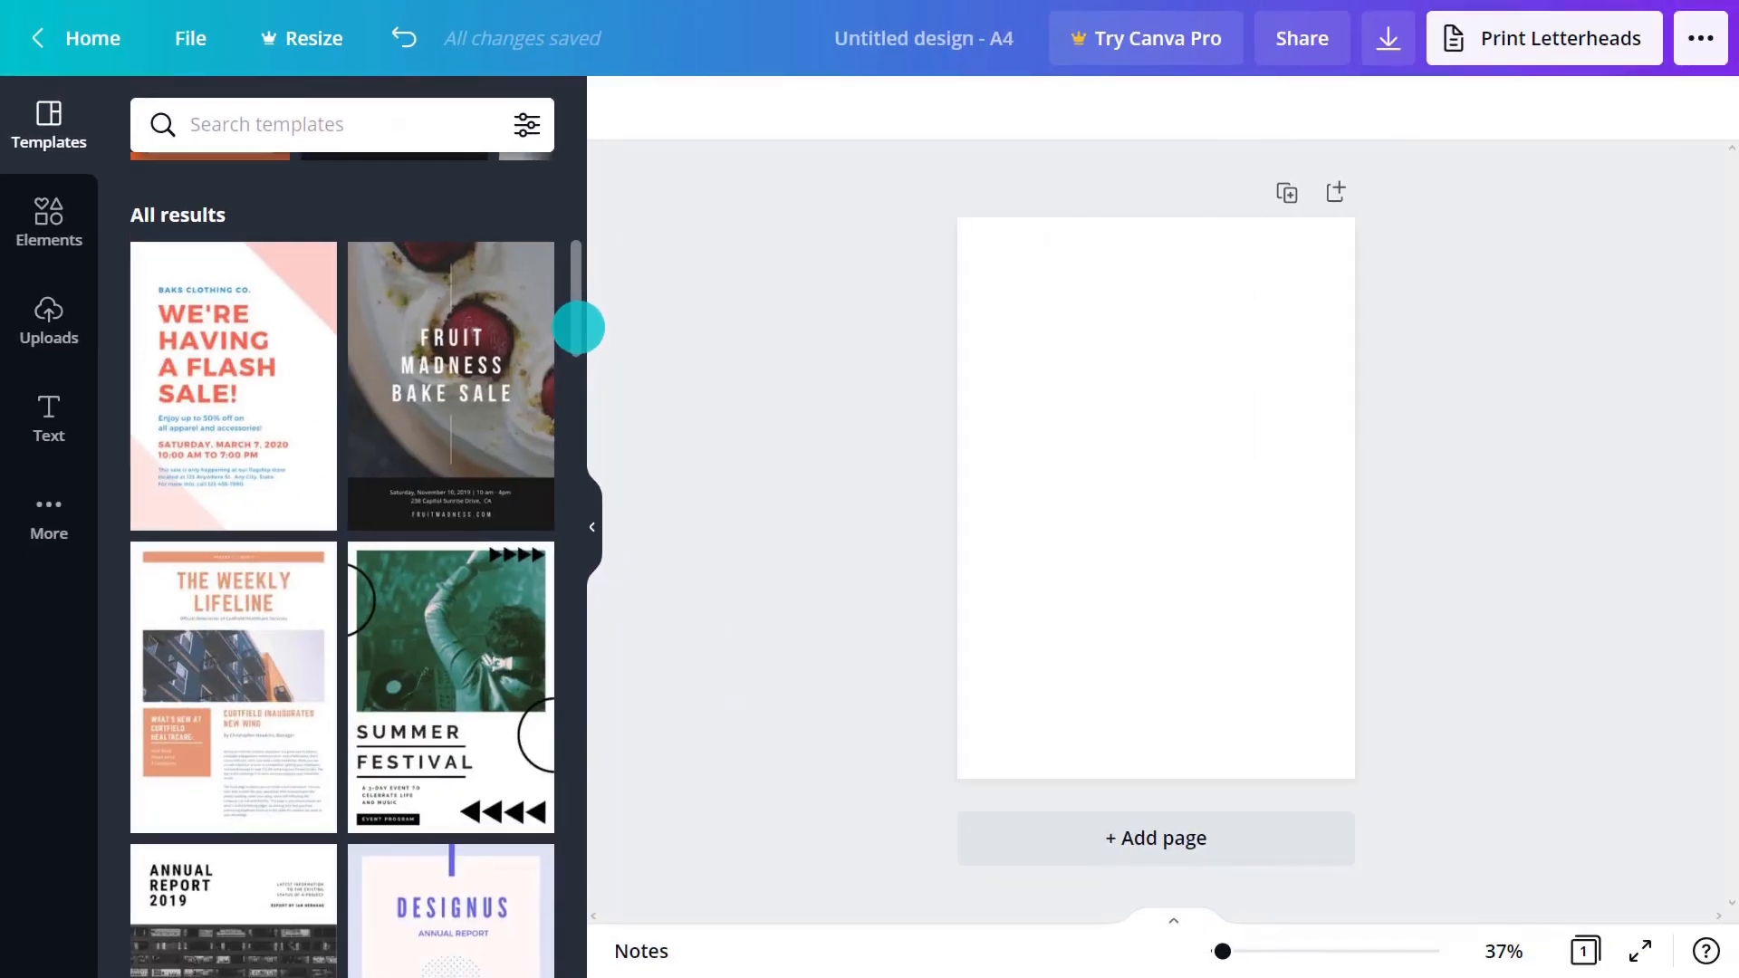
Apply the 'We're having a flash sale' template, duplicate the page, and leave page overview.
left_click(233, 385)
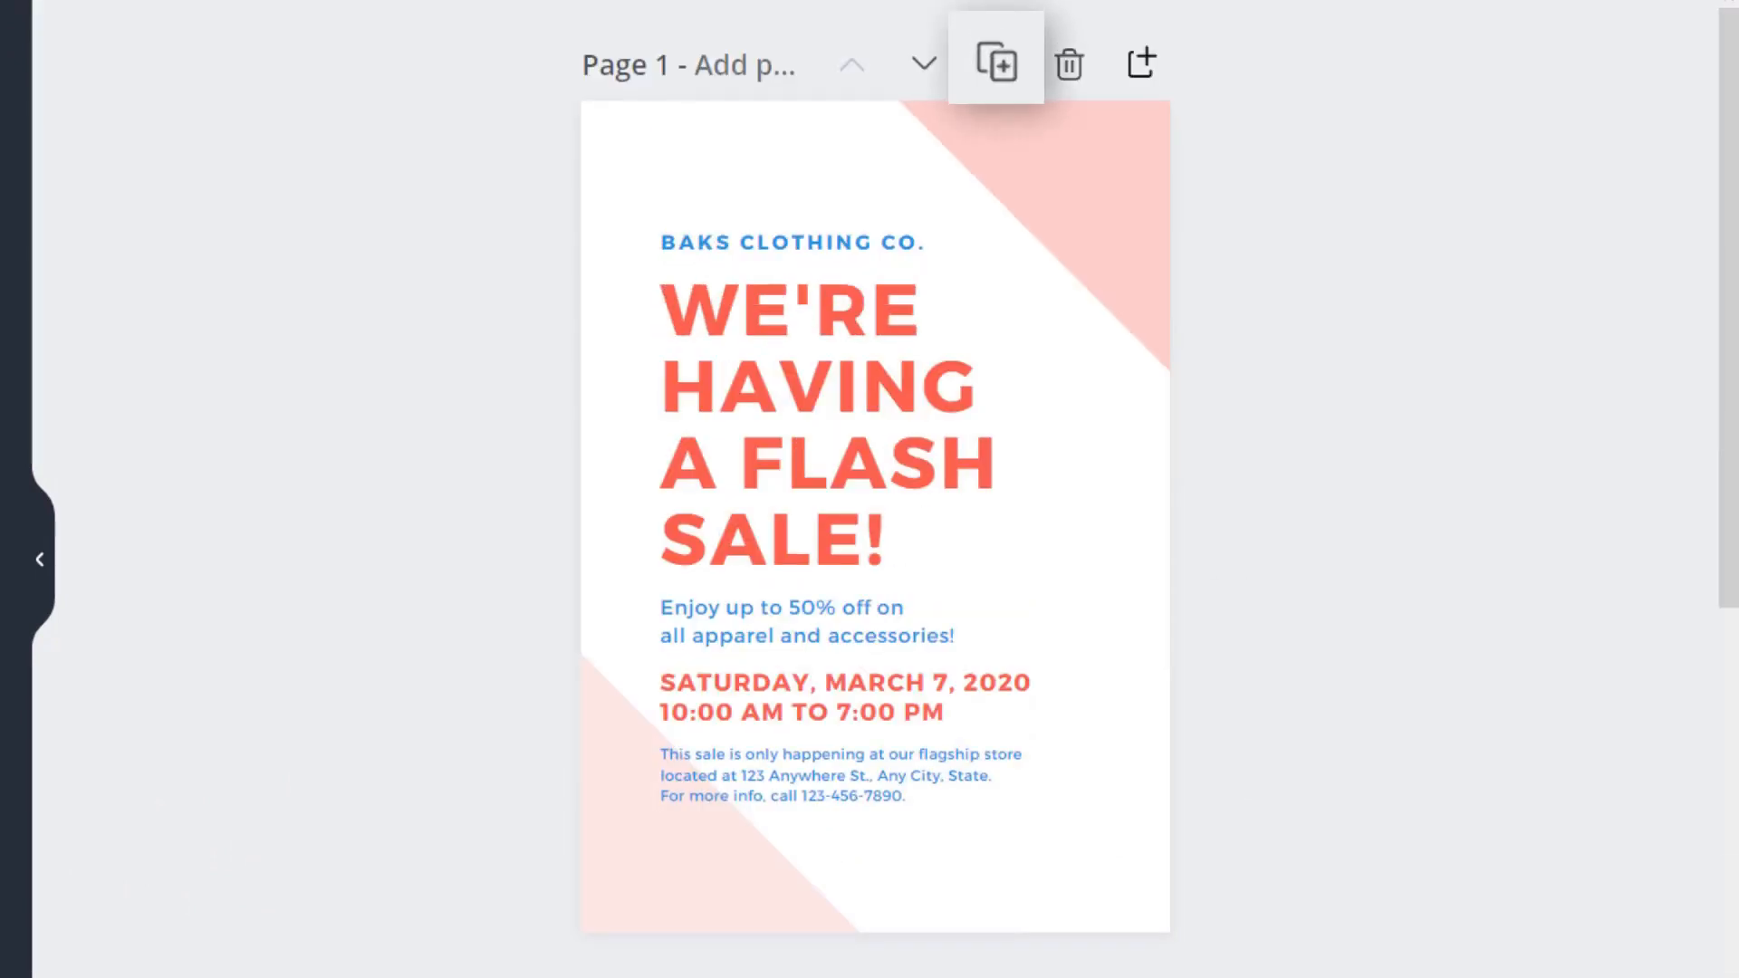
mouse_move(994, 63)
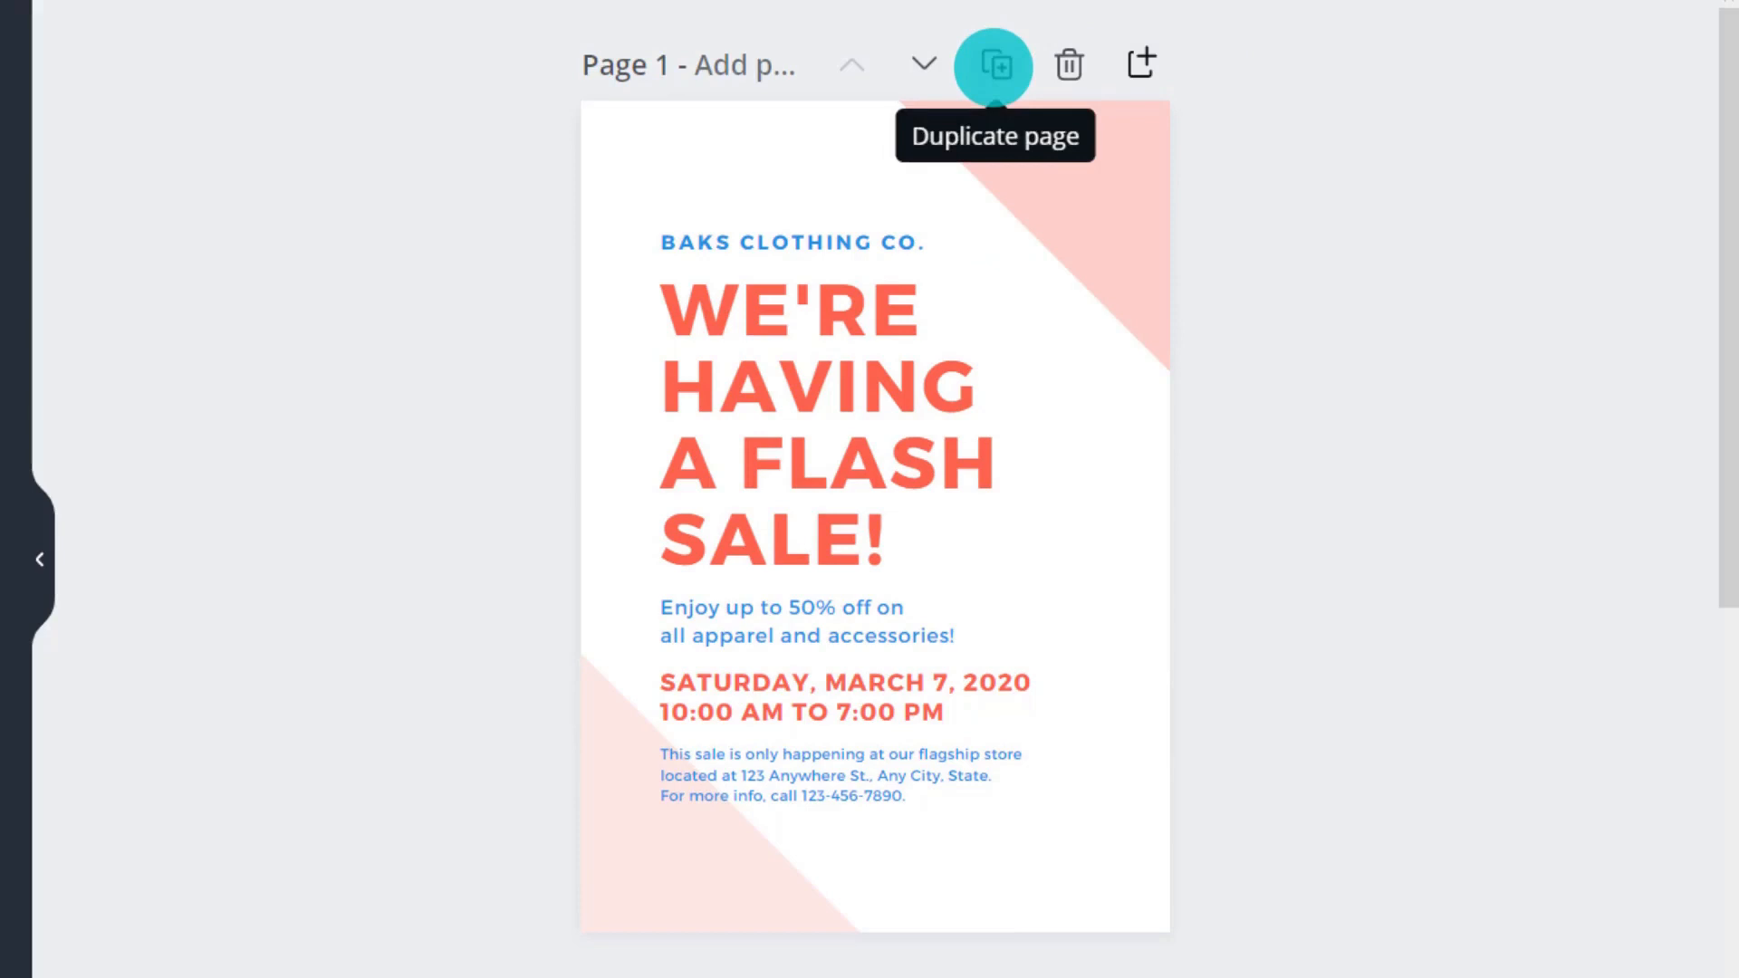
left_click(994, 64)
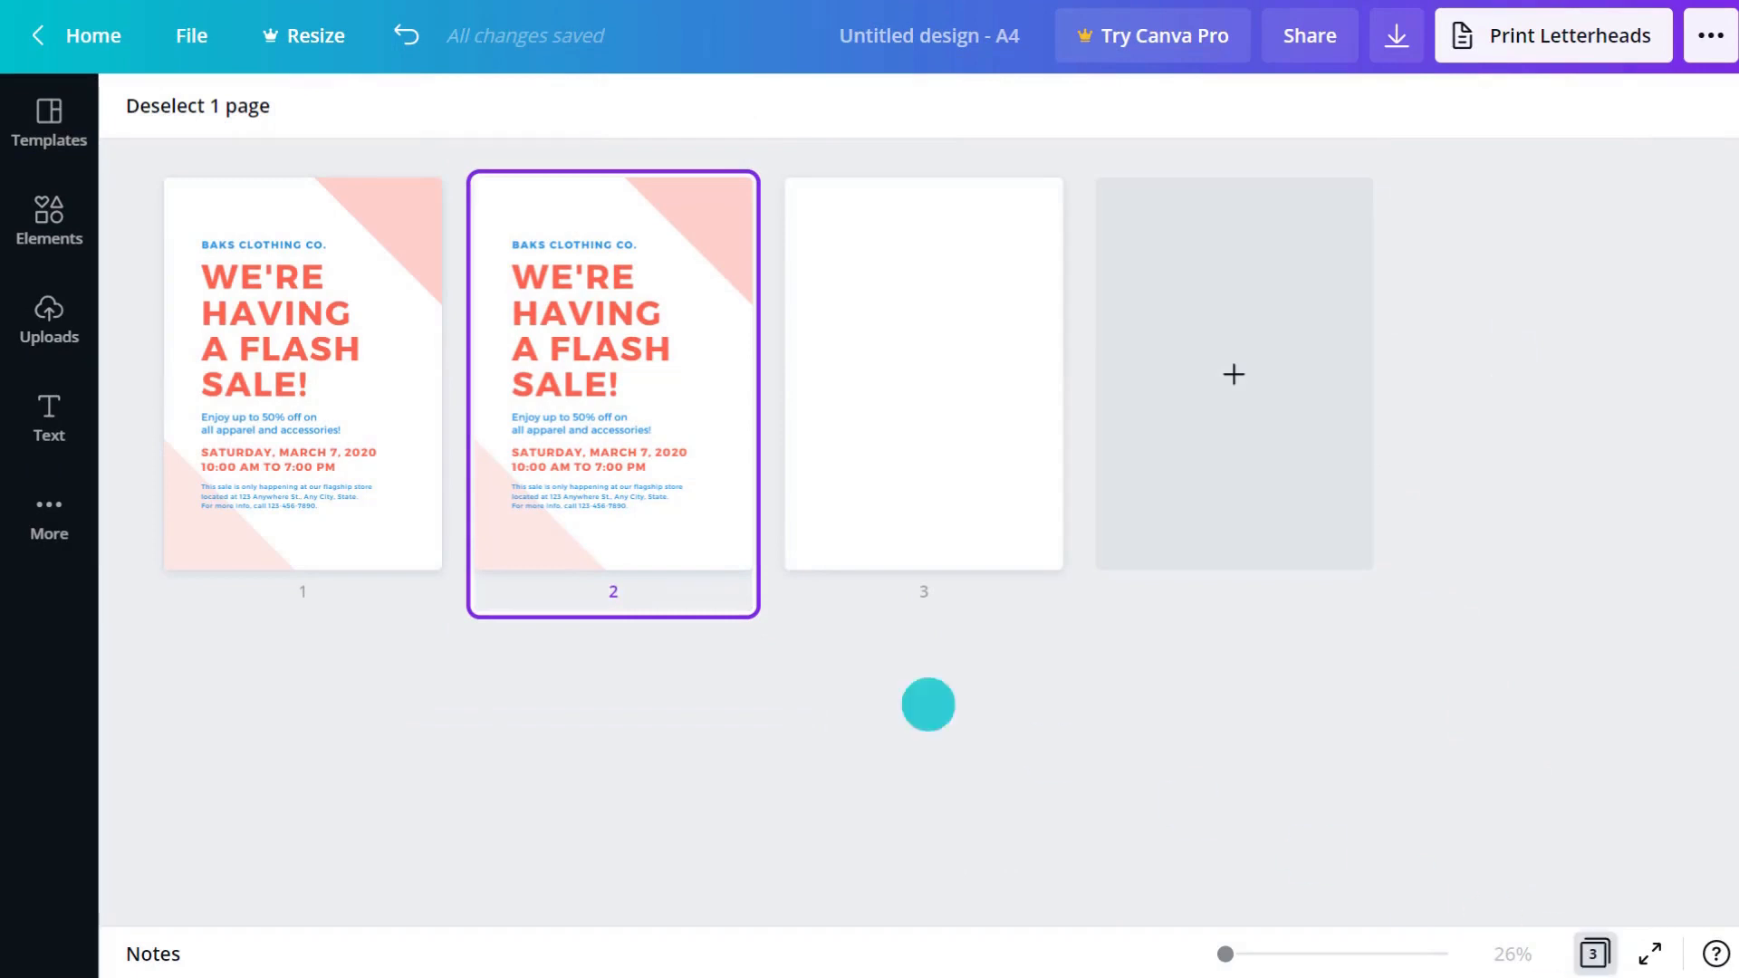
left_click(49, 122)
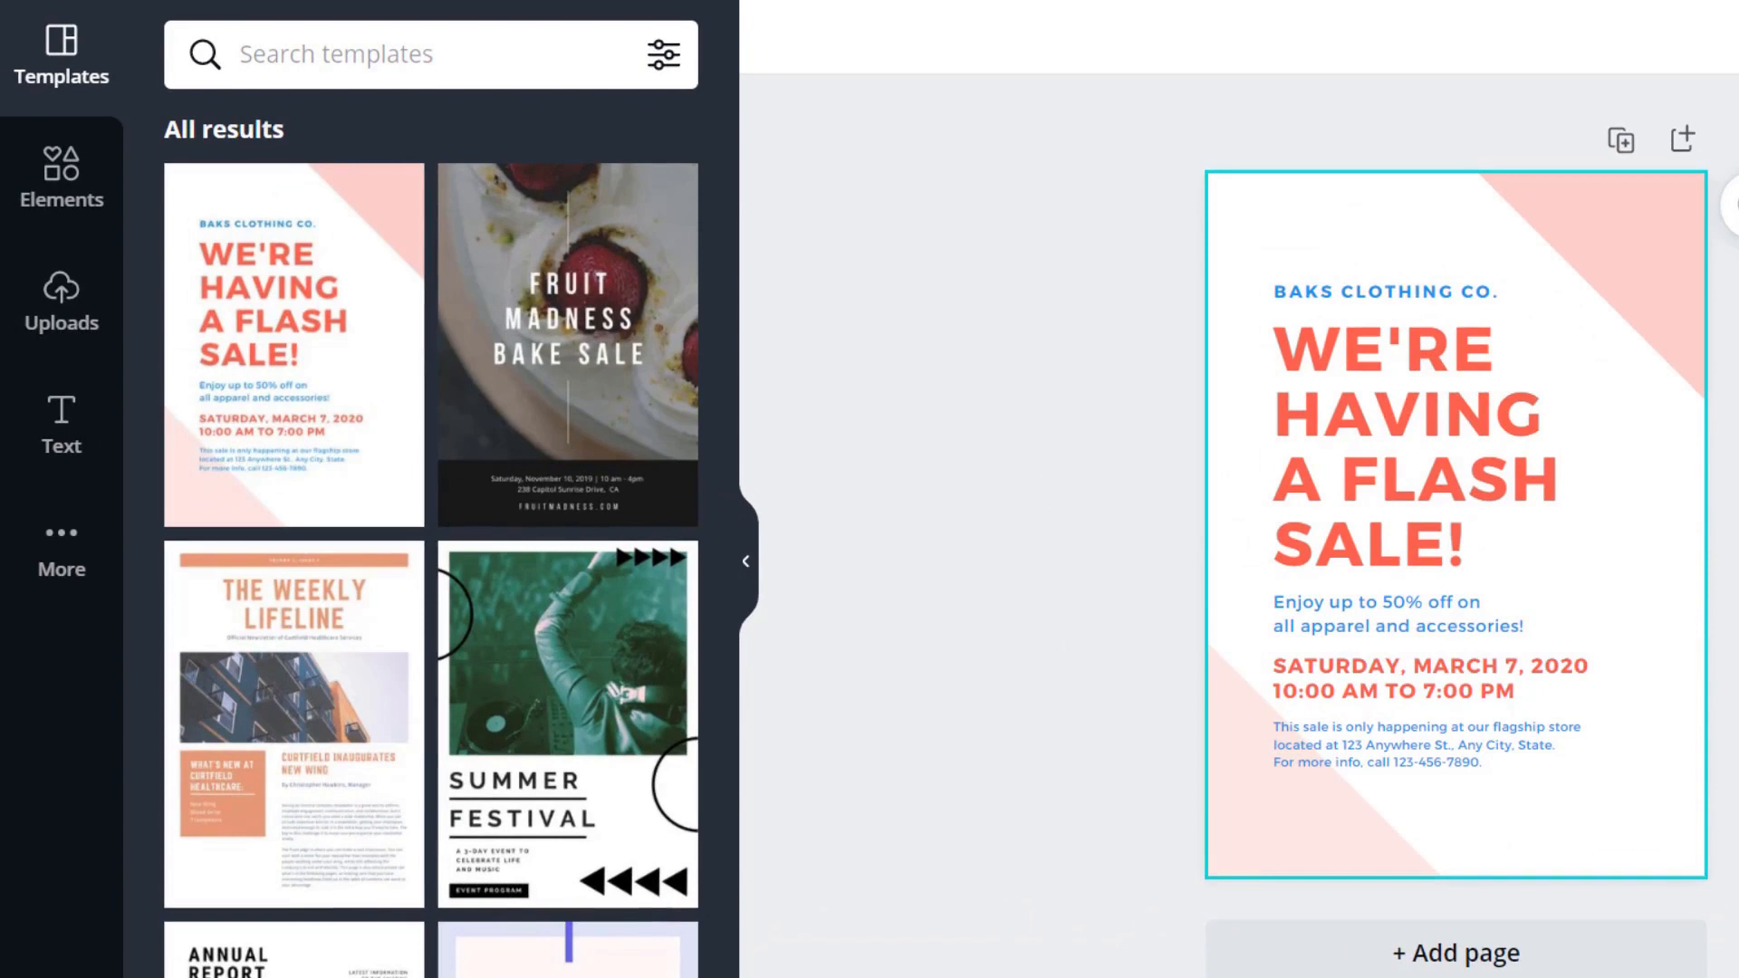
Browse the Templates, Elements and Text libraries, then collapse the side panel.
left_click(61, 177)
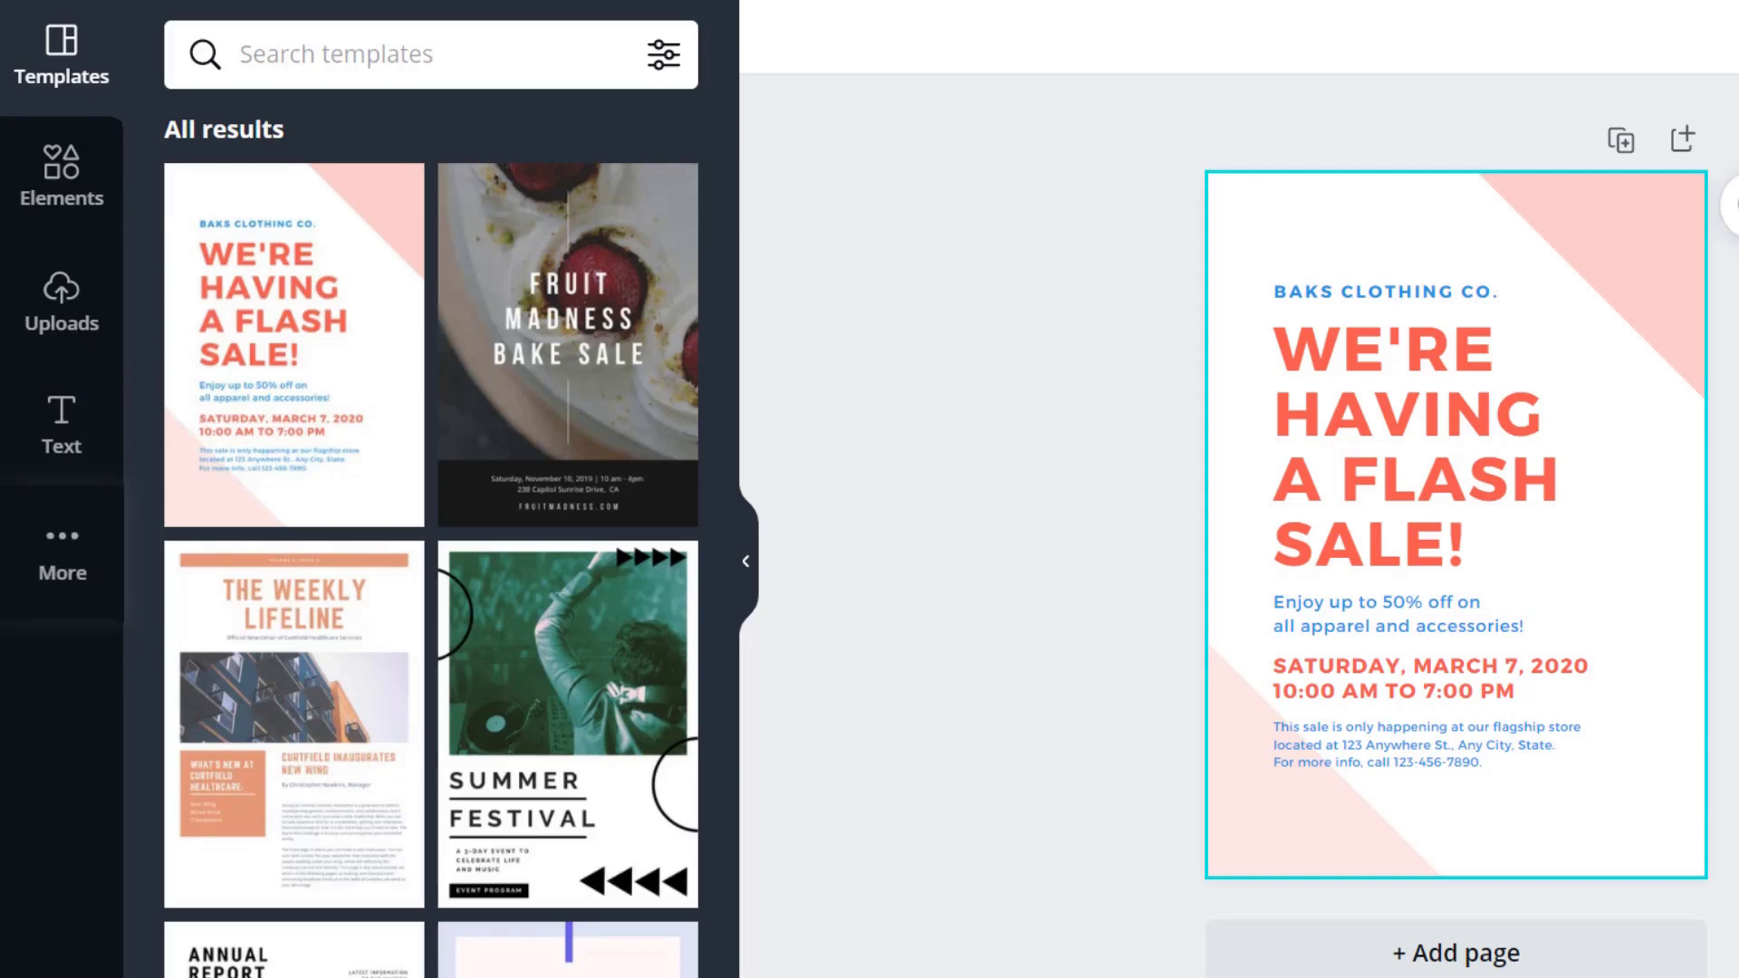
left_click(61, 178)
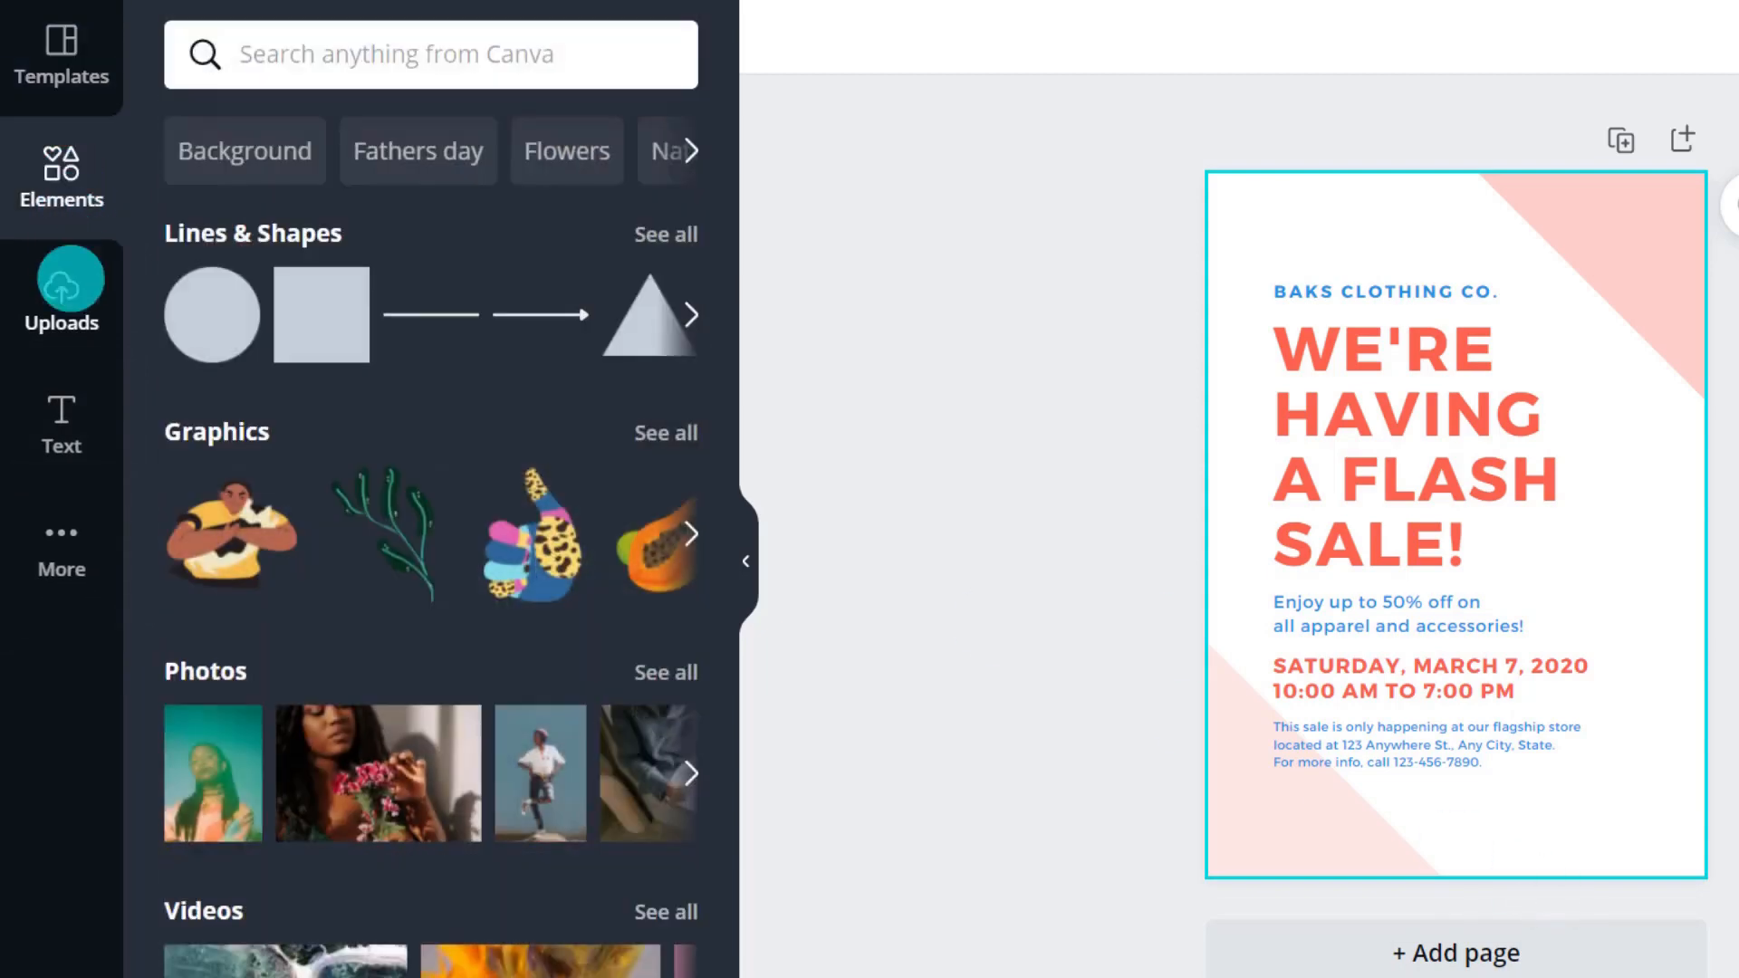
left_click(60, 421)
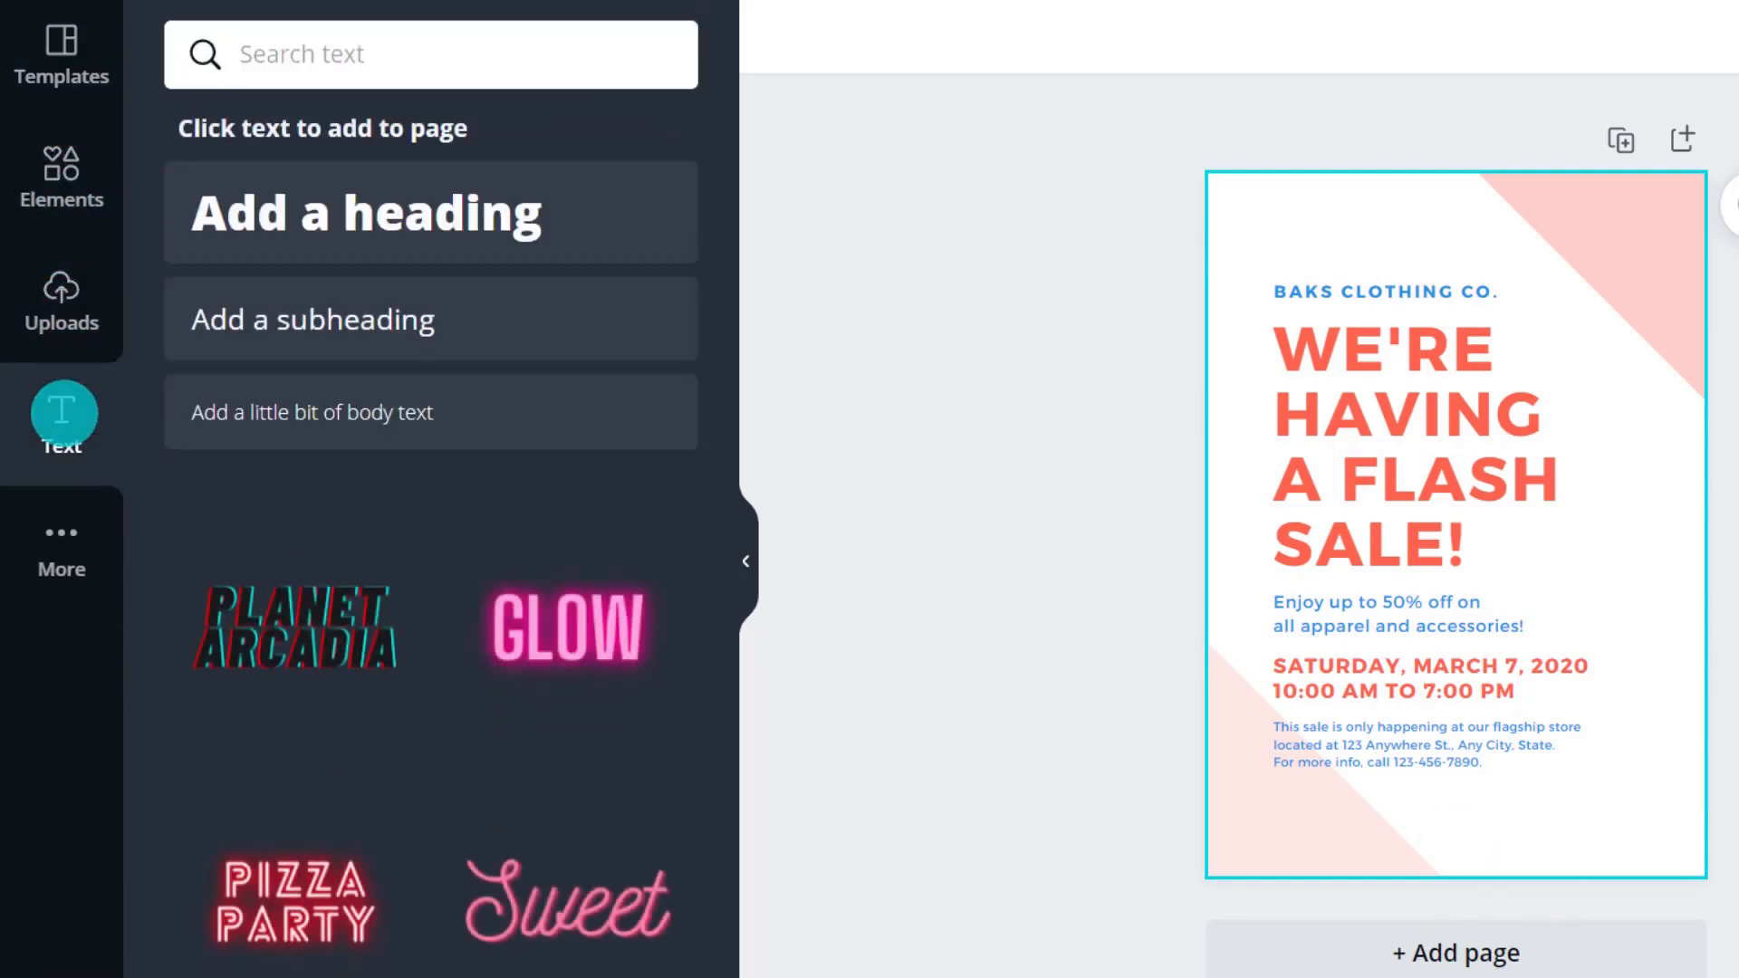
left_click(60, 538)
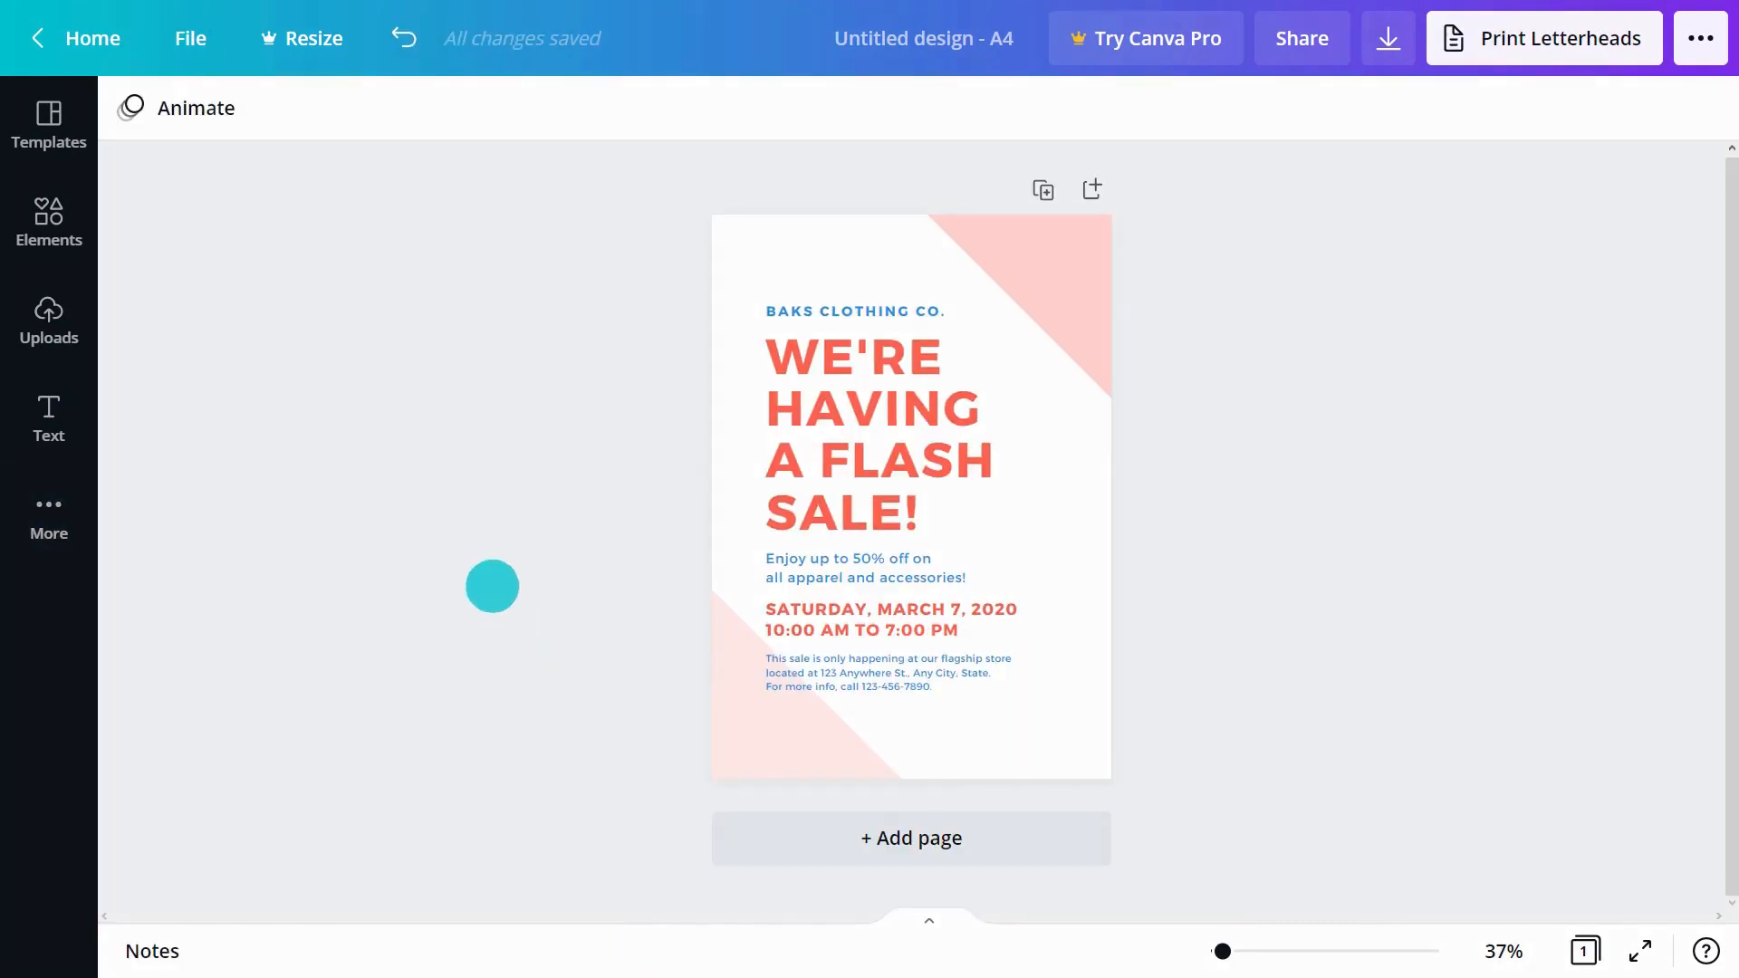
Turn on rulers and margins in File view settings and undo the added guides.
left_click(189, 38)
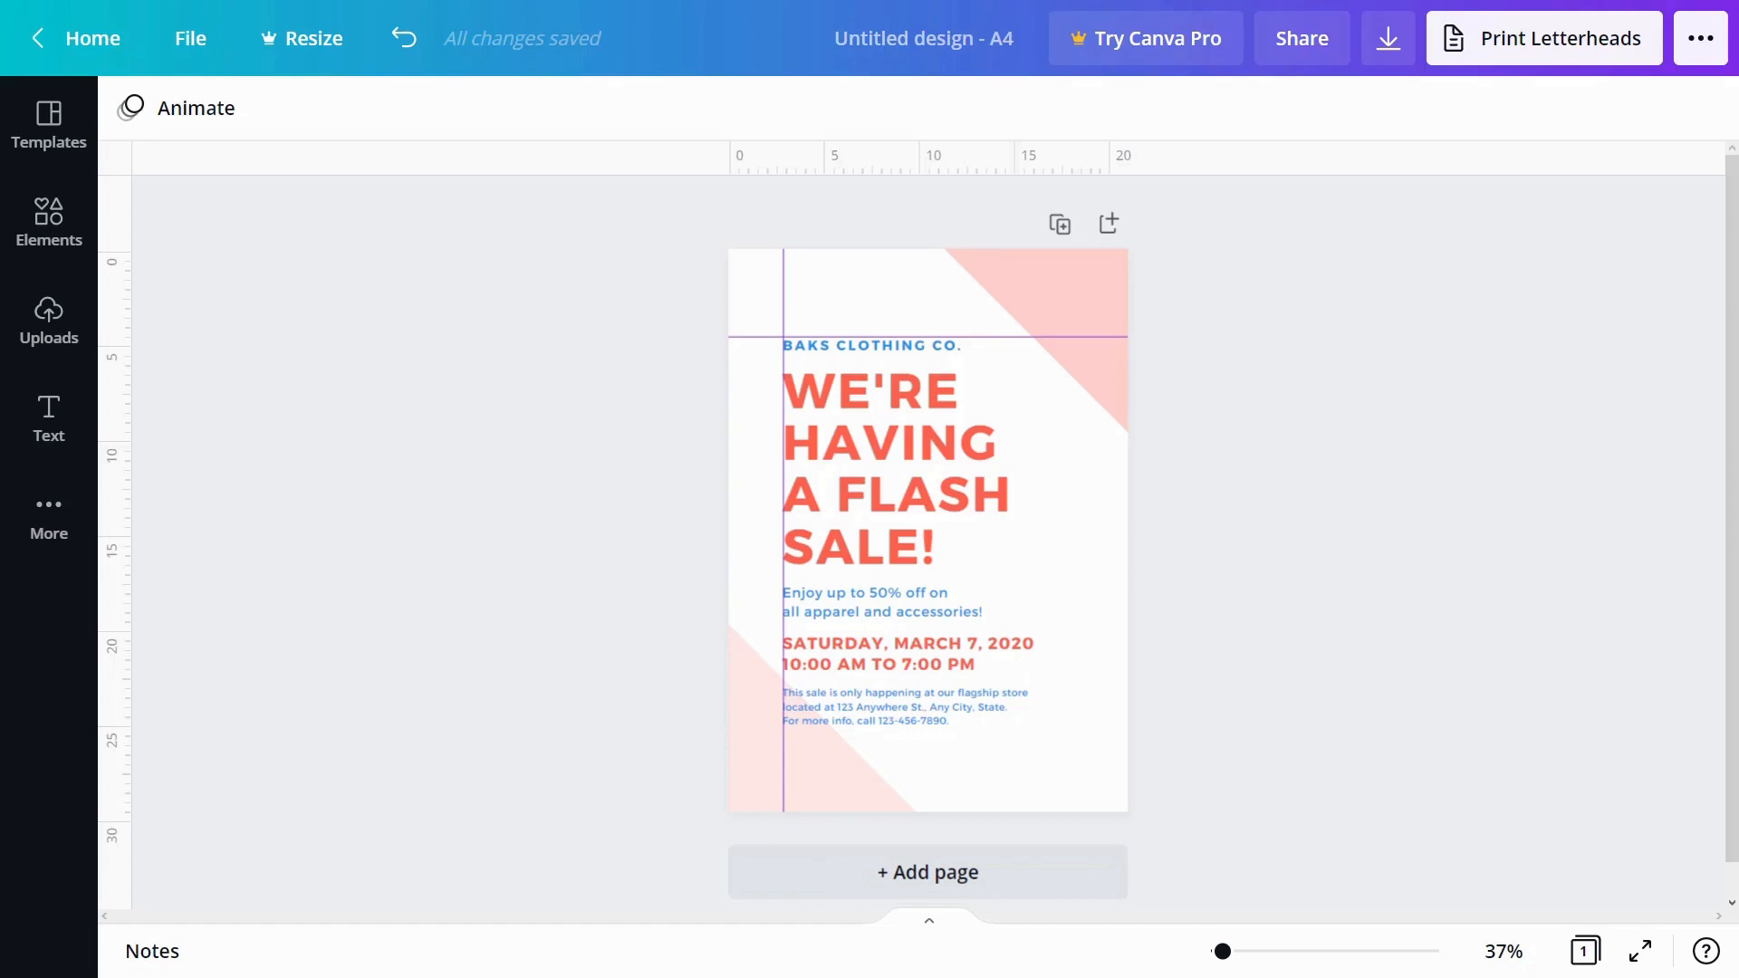
key("cmd+;")
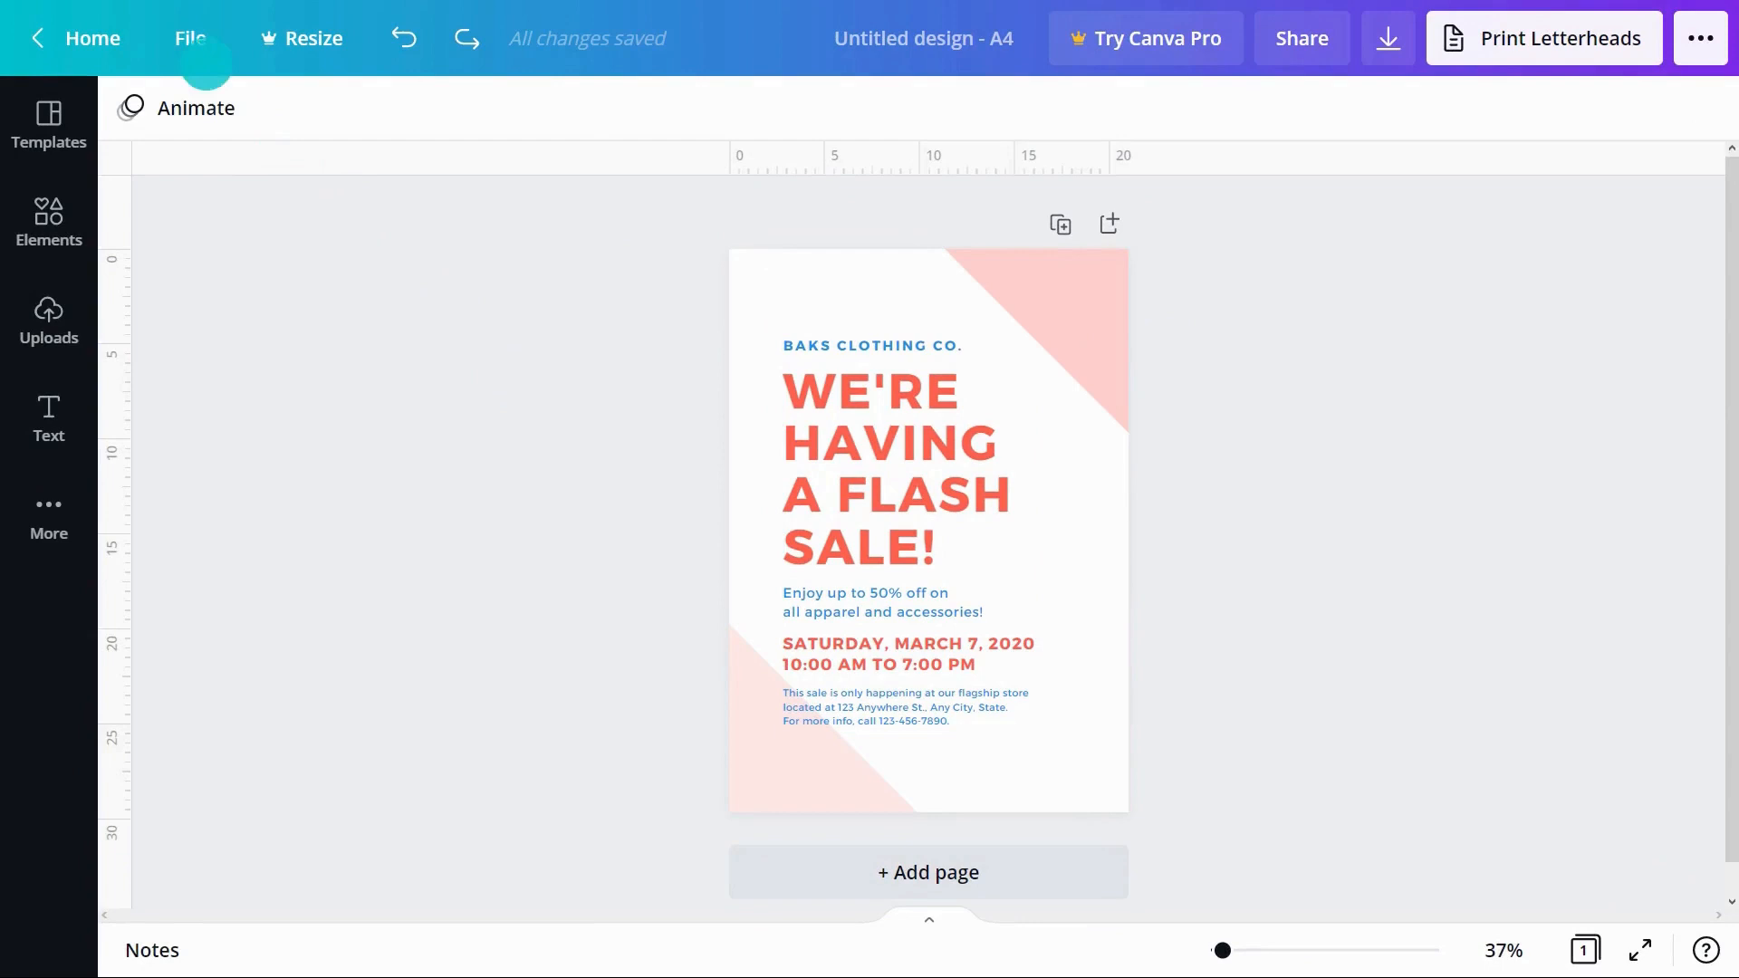
left_click(189, 38)
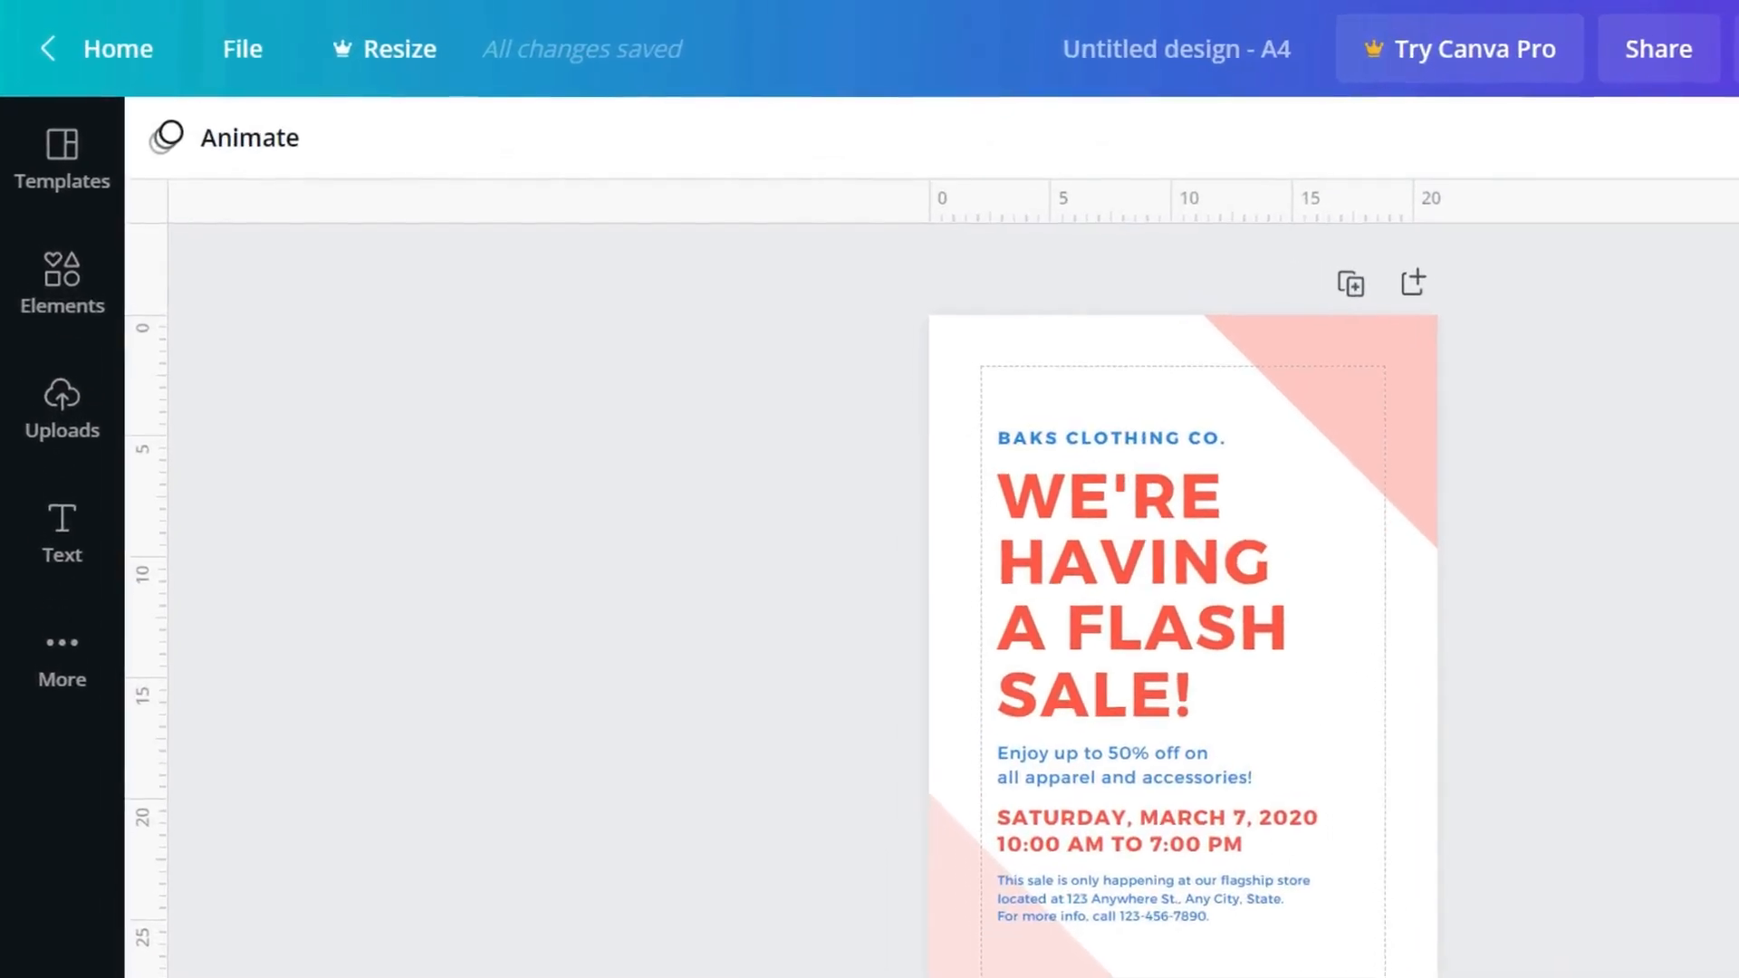
left_click(385, 49)
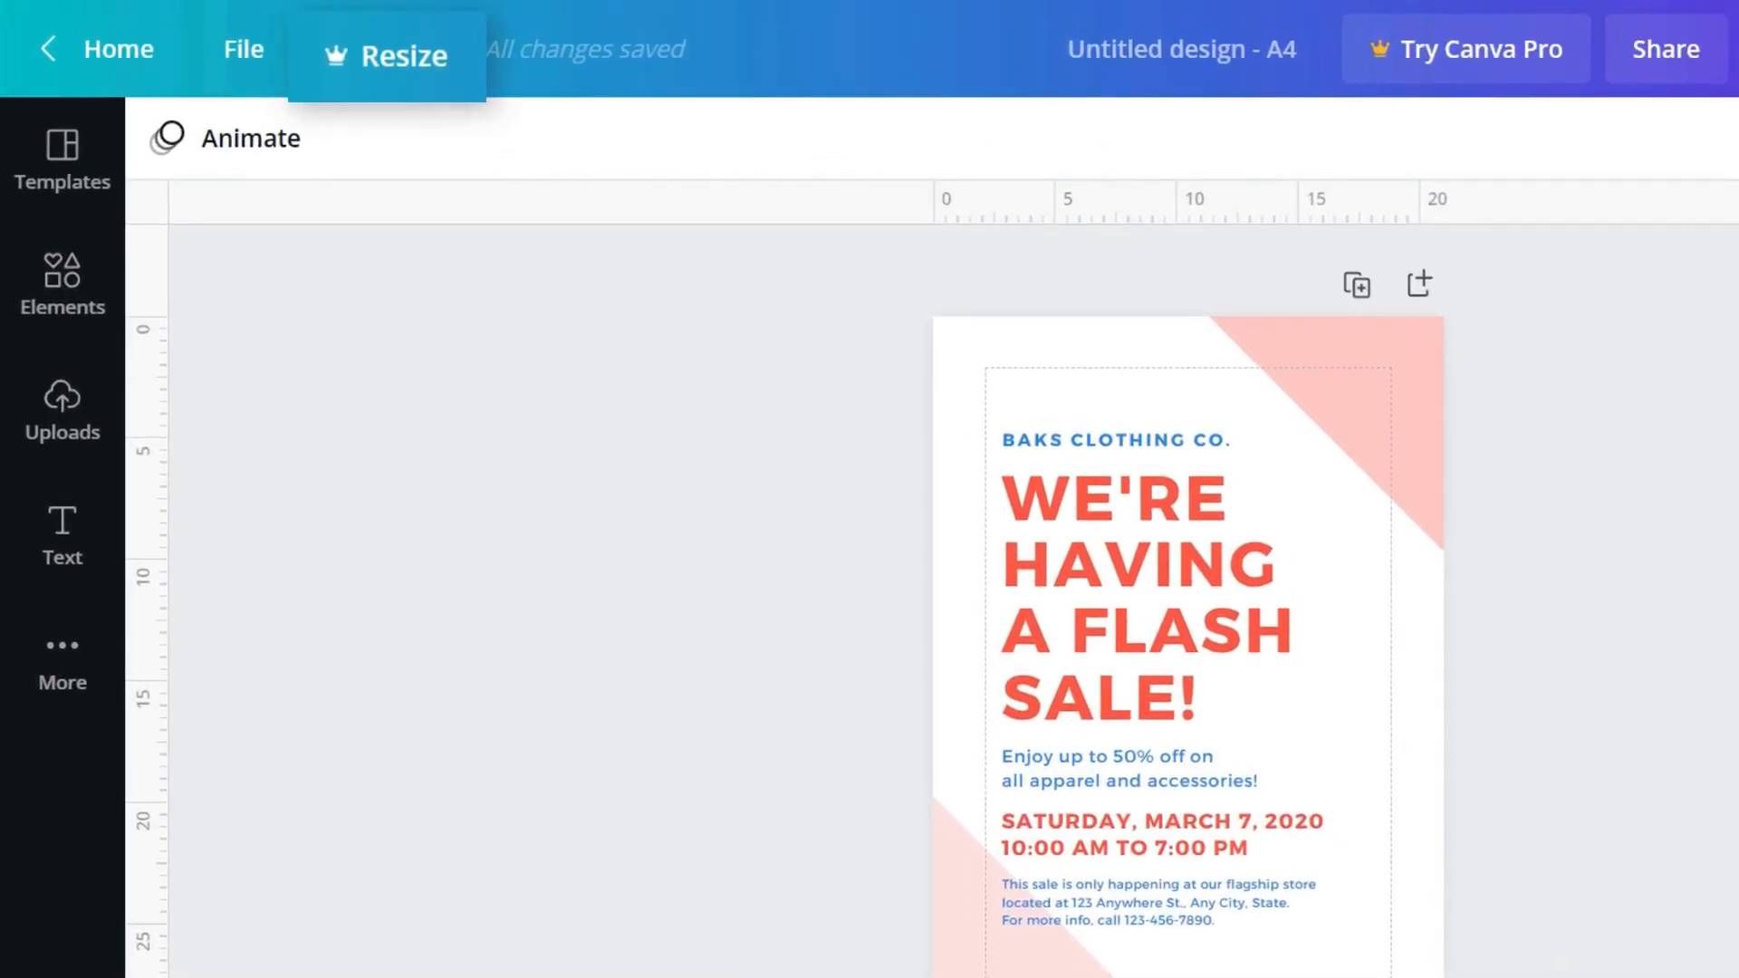
left_click(736, 716)
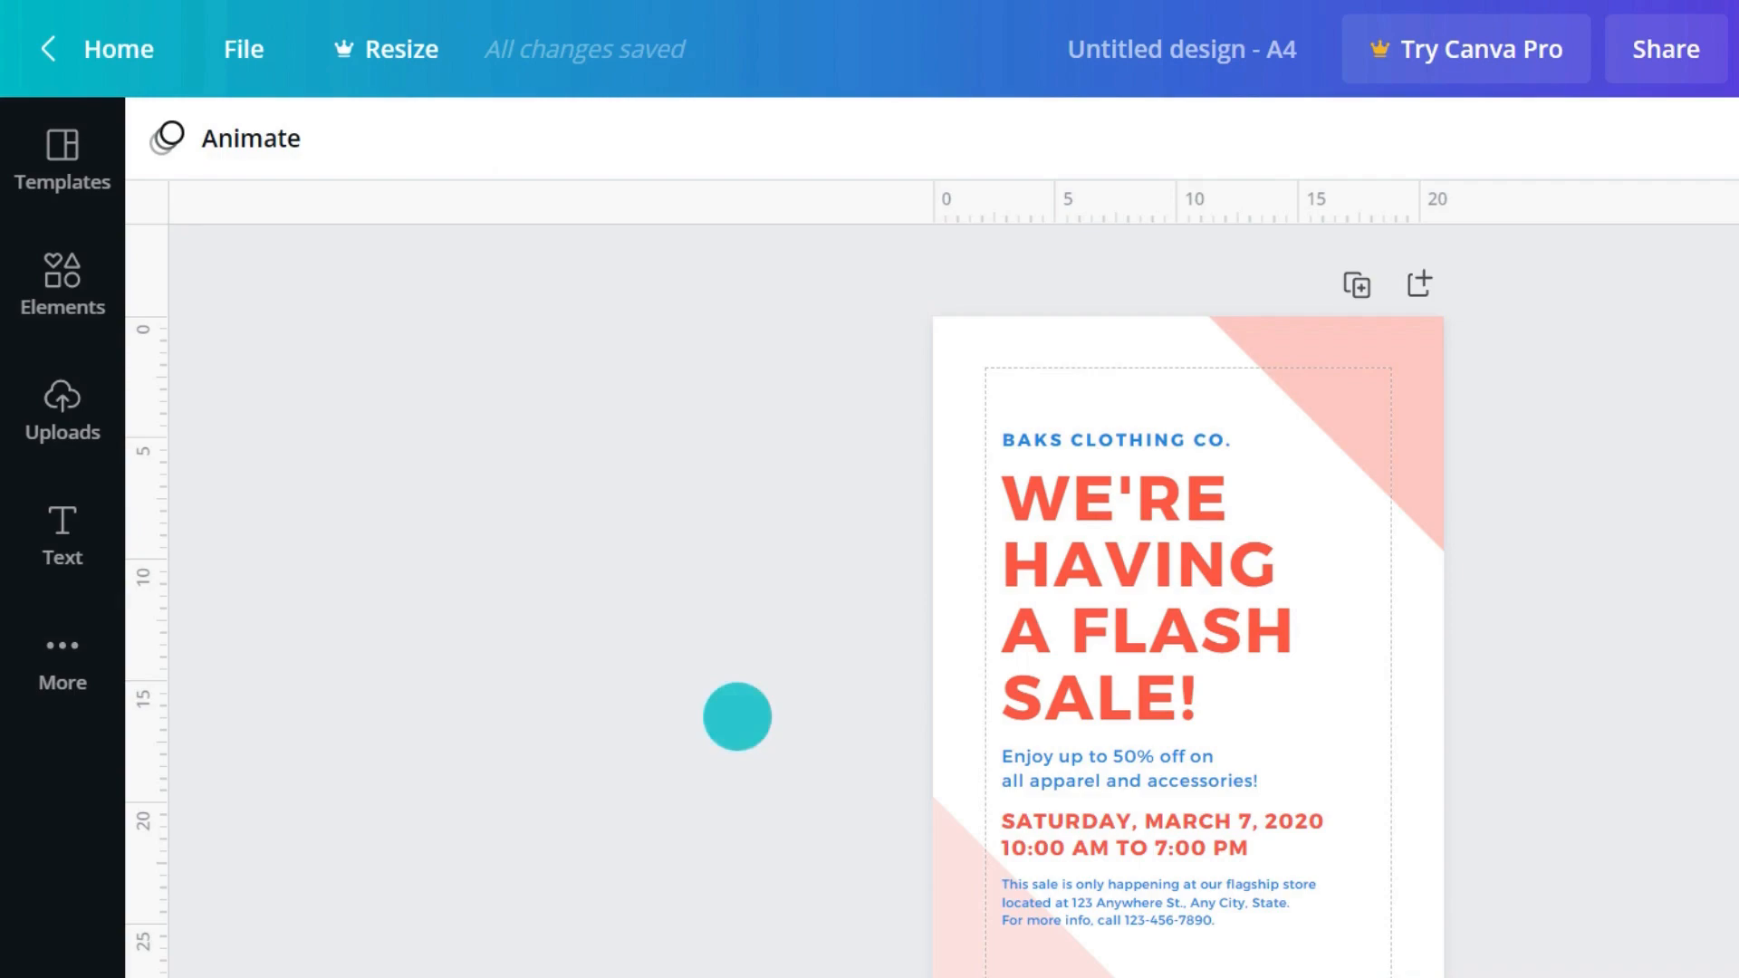
left_click(1464, 49)
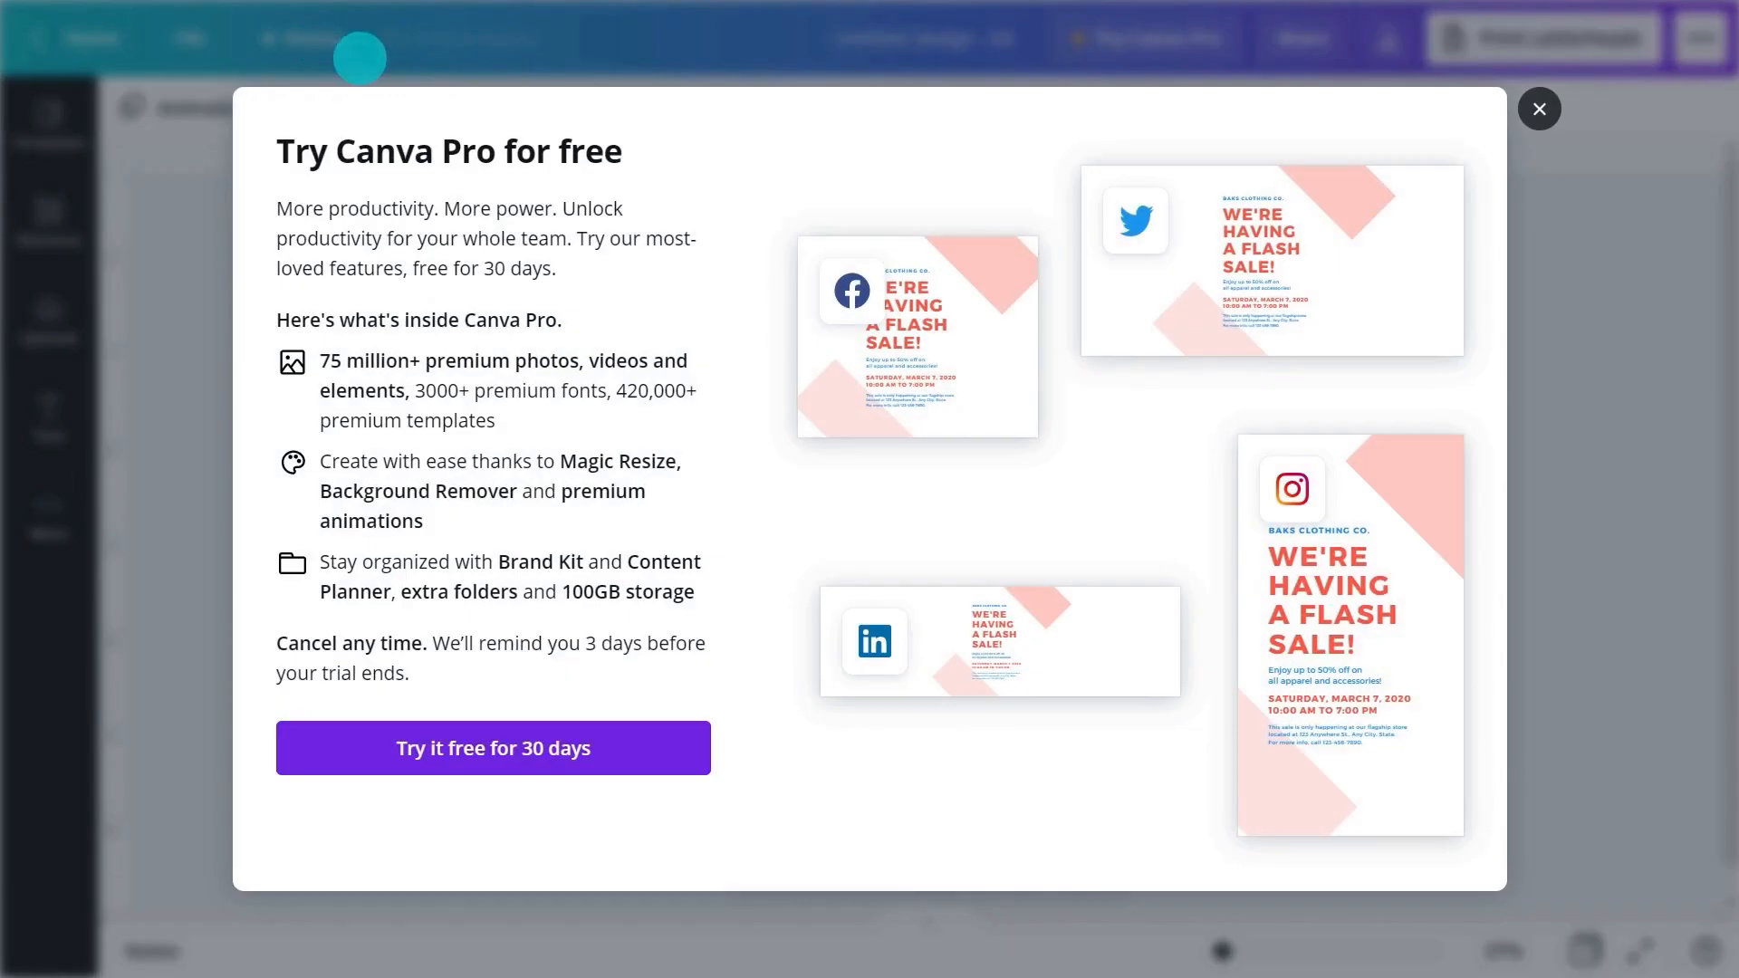
left_click(1539, 109)
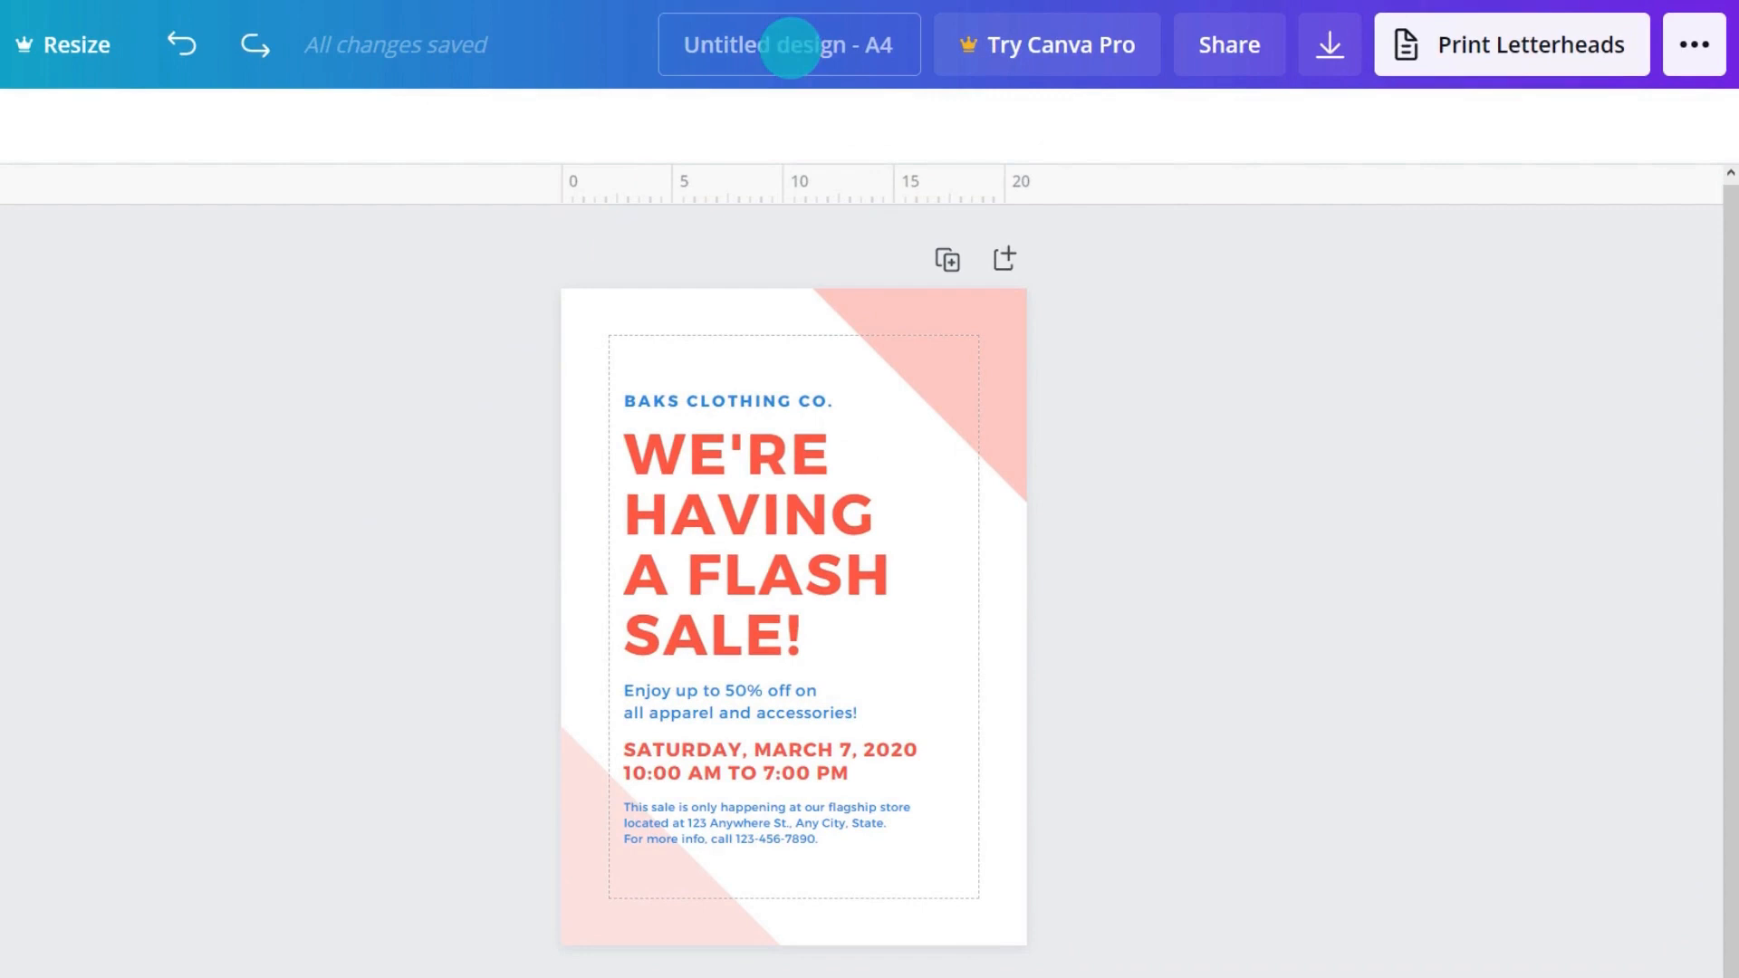
Title the design 'Sale Poster' and review the Share and publish menus.
type("Sale Poster")
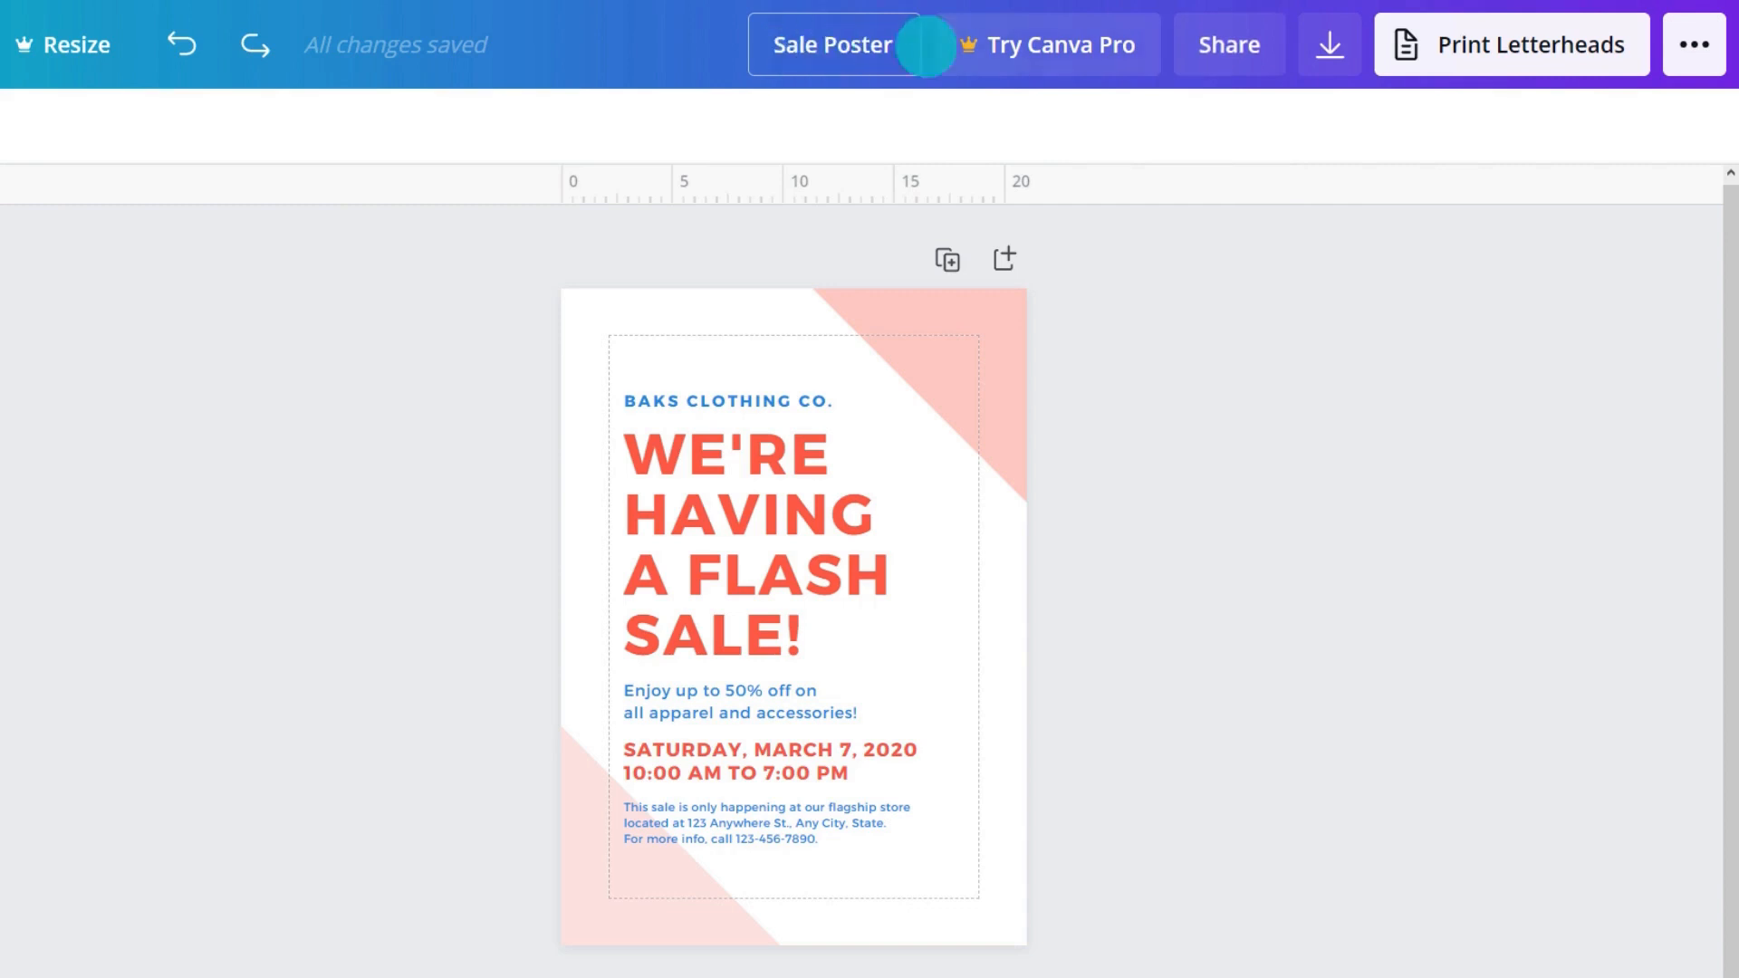
left_click(1226, 44)
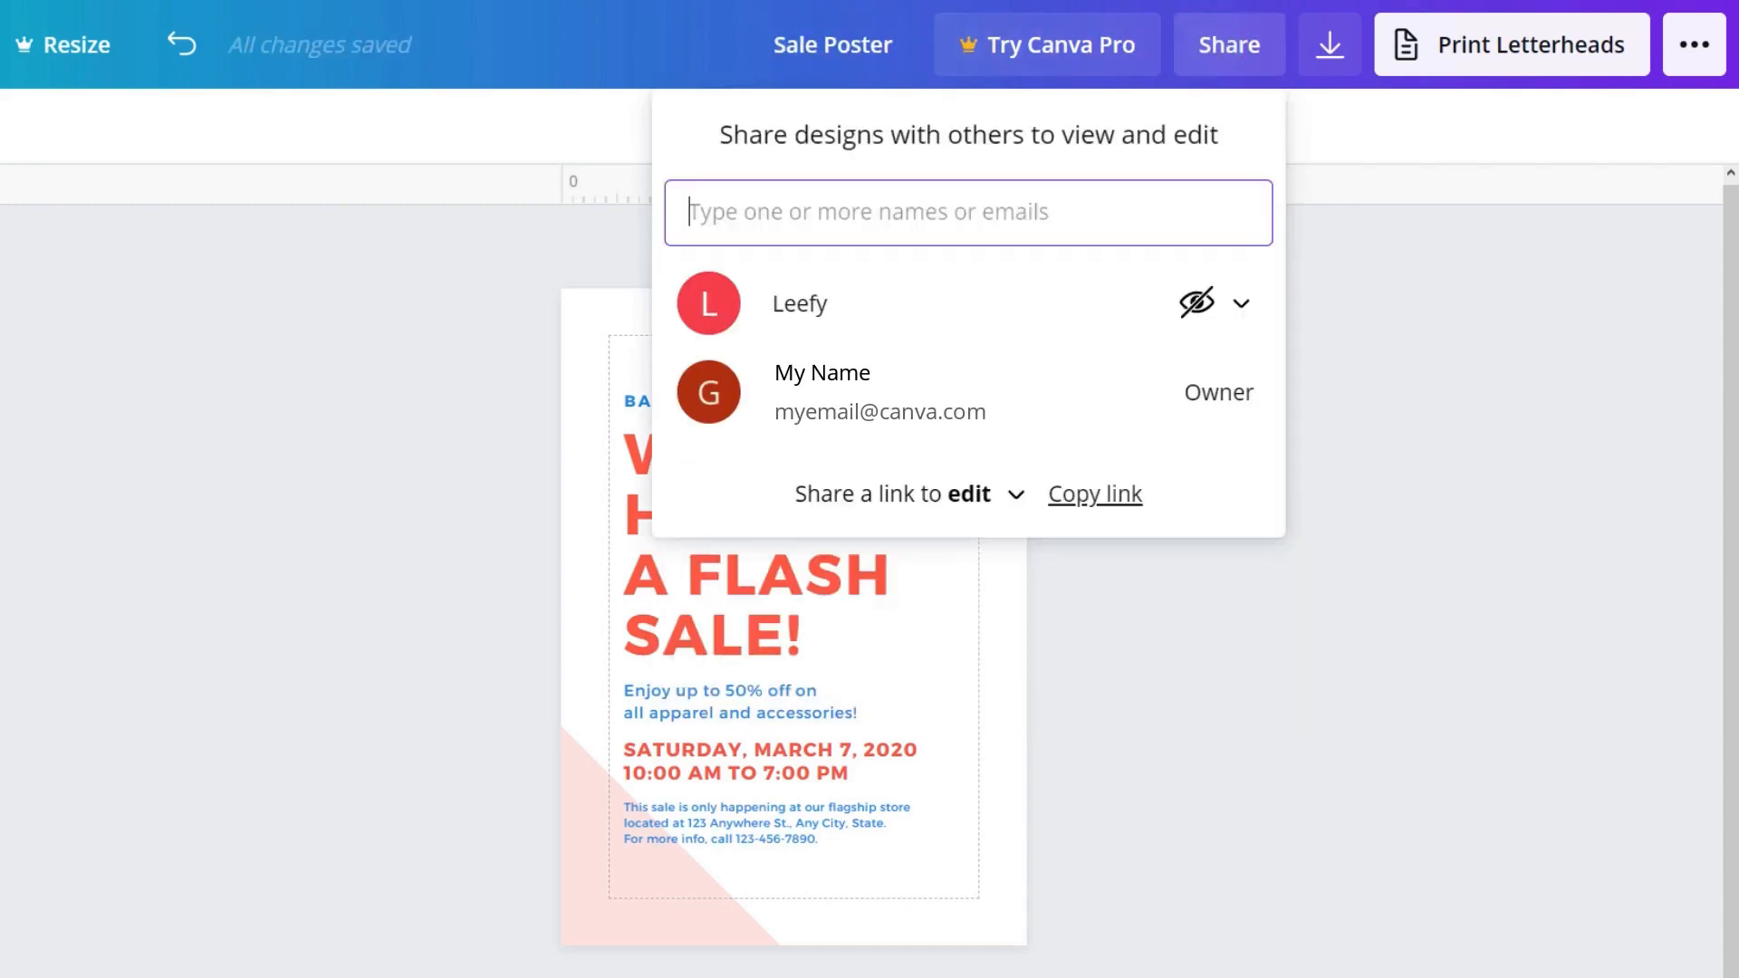
left_click(1328, 45)
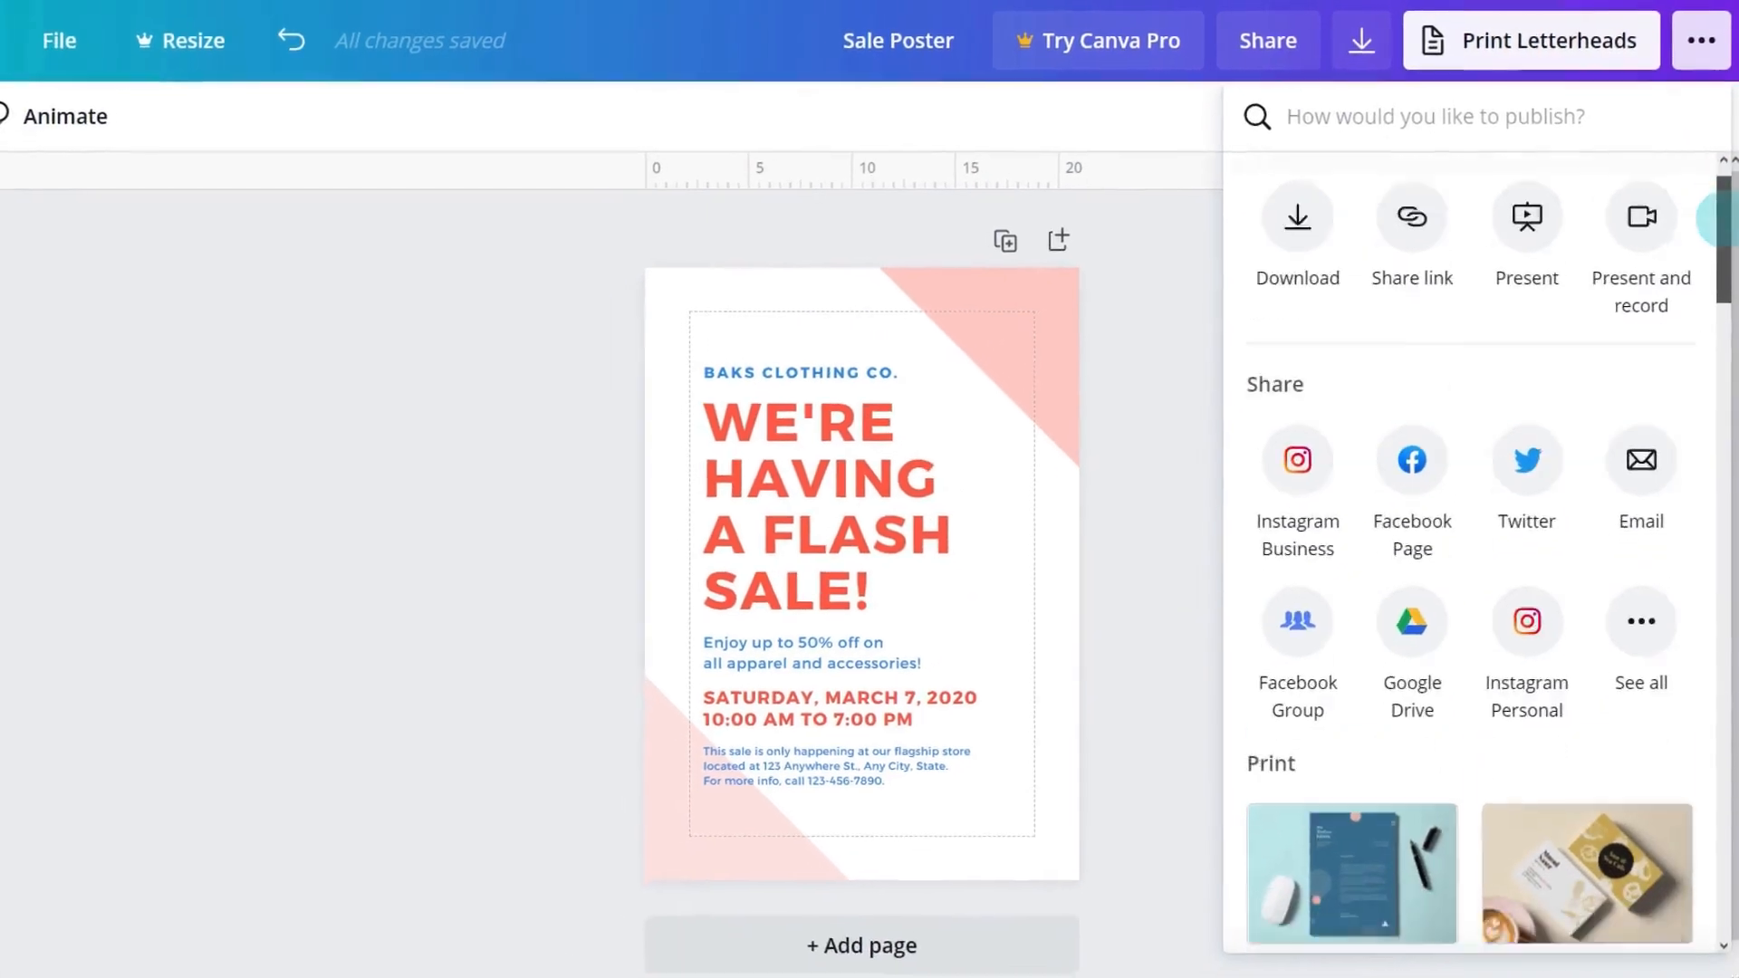
scroll("down", 3)
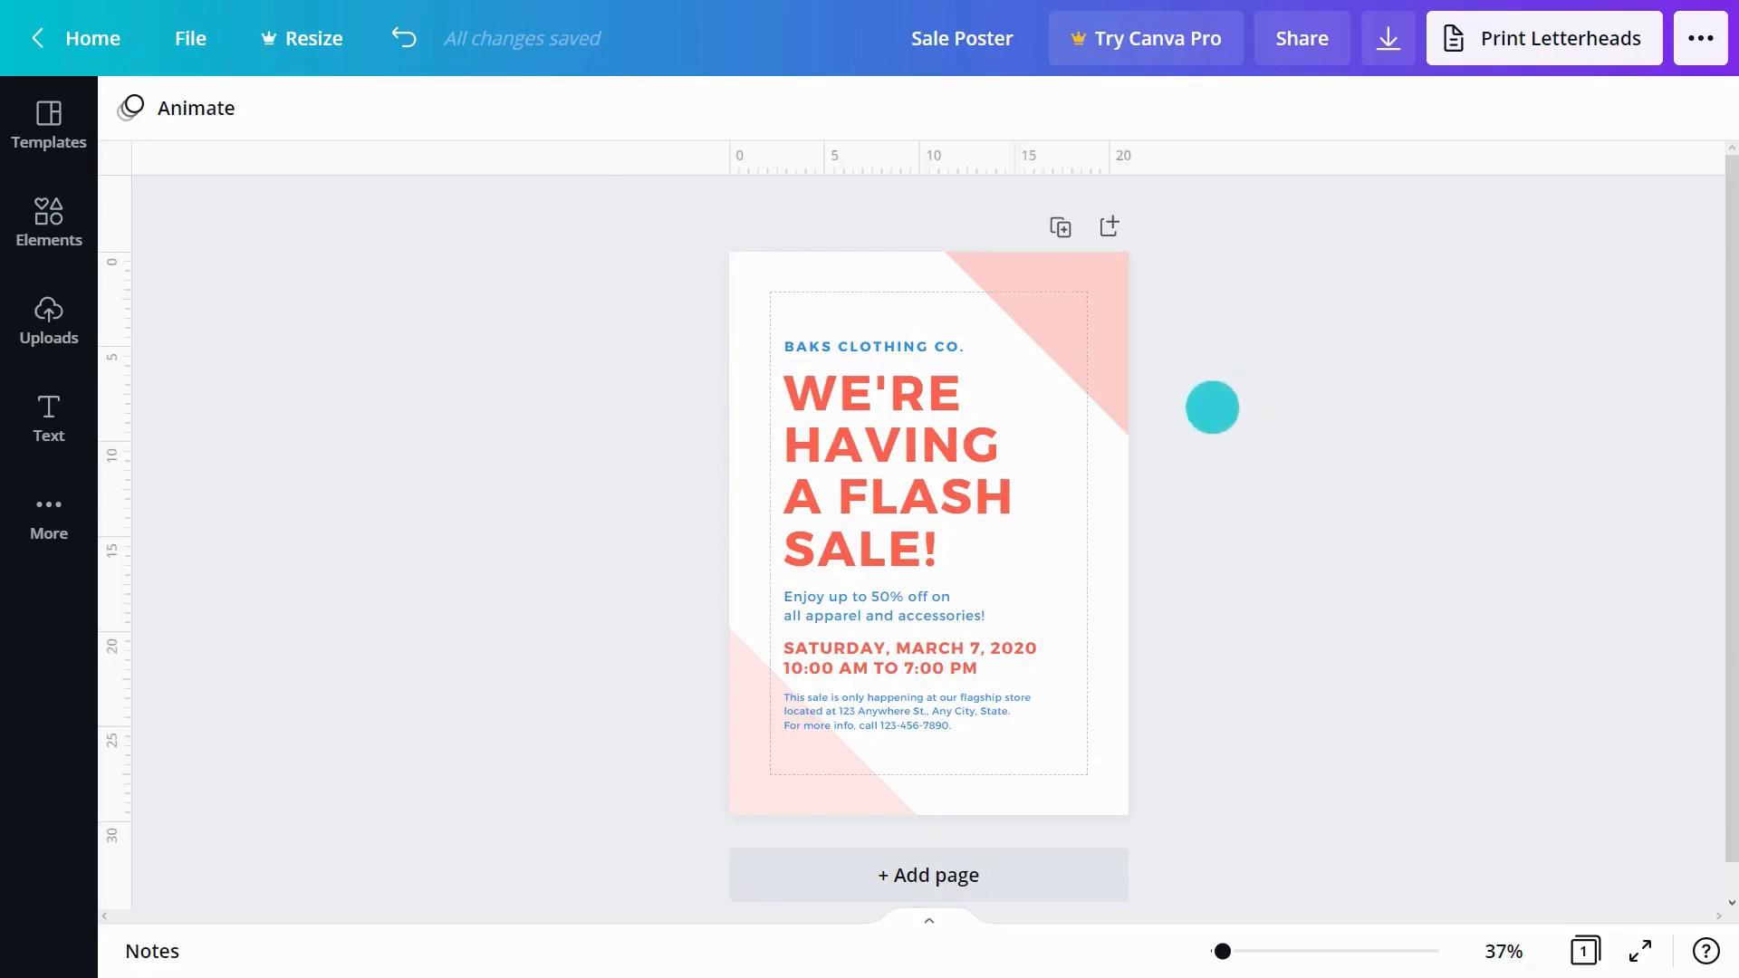
Select and resize the grouped text, changing its top line to 'SEASON SALE!'.
left_click_drag(1211, 407, 903, 455)
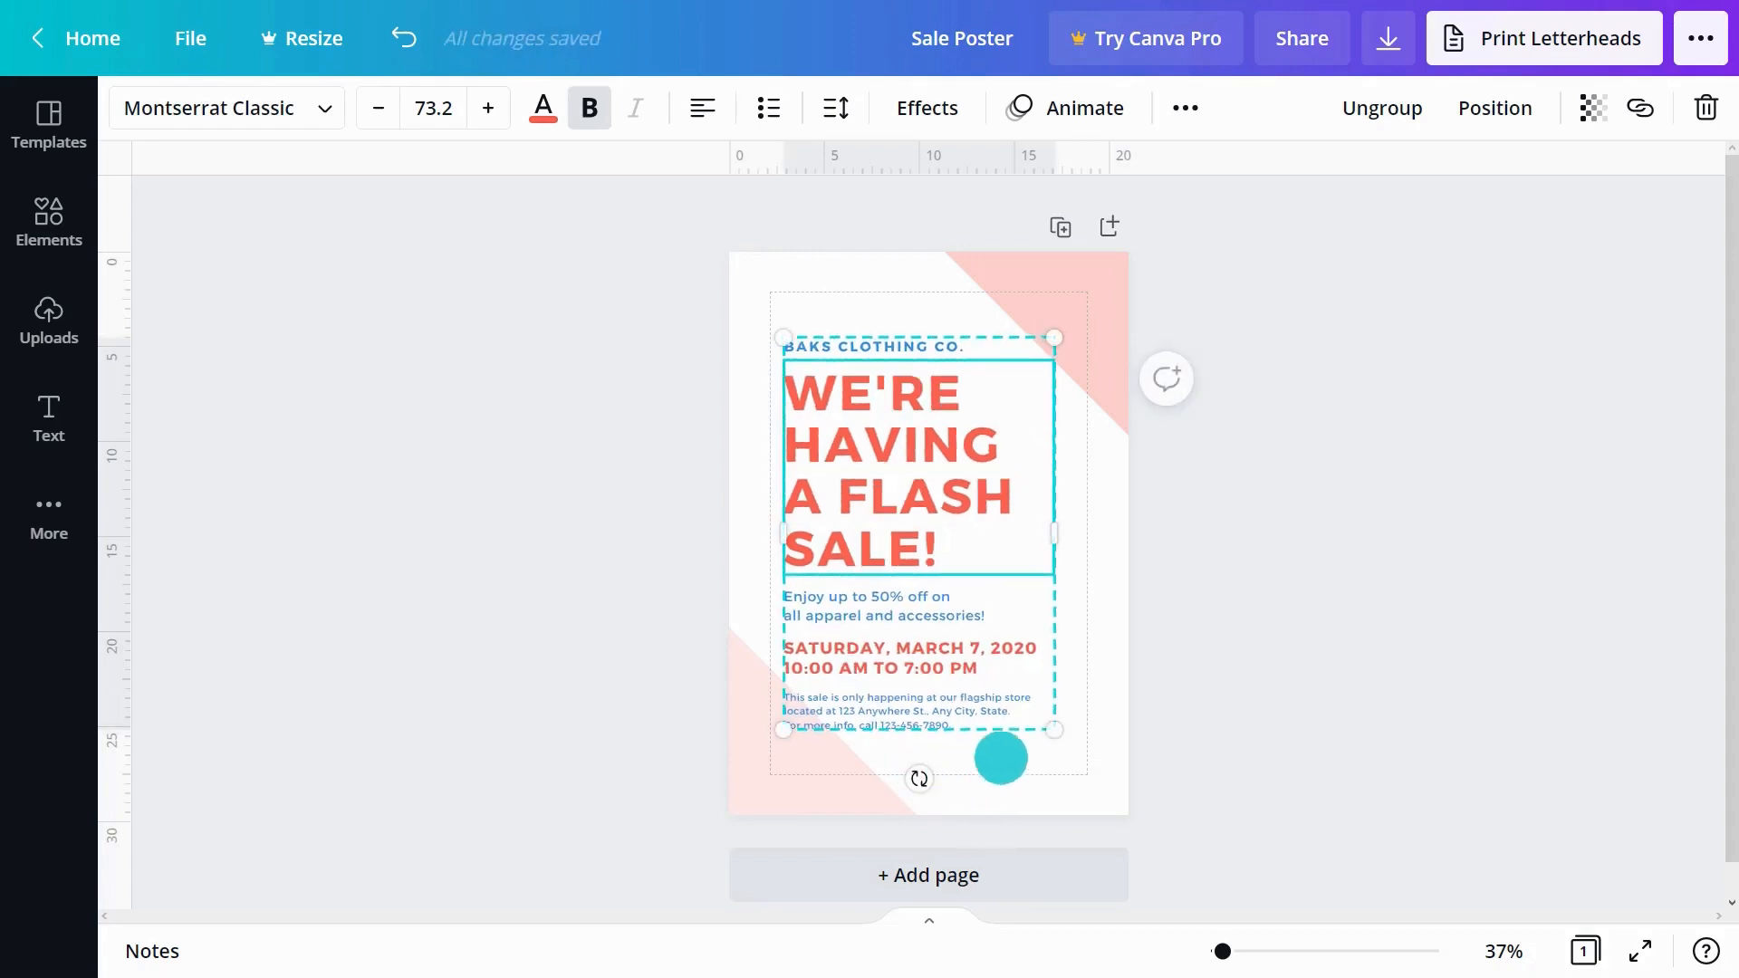
left_click_drag(997, 757, 1062, 749)
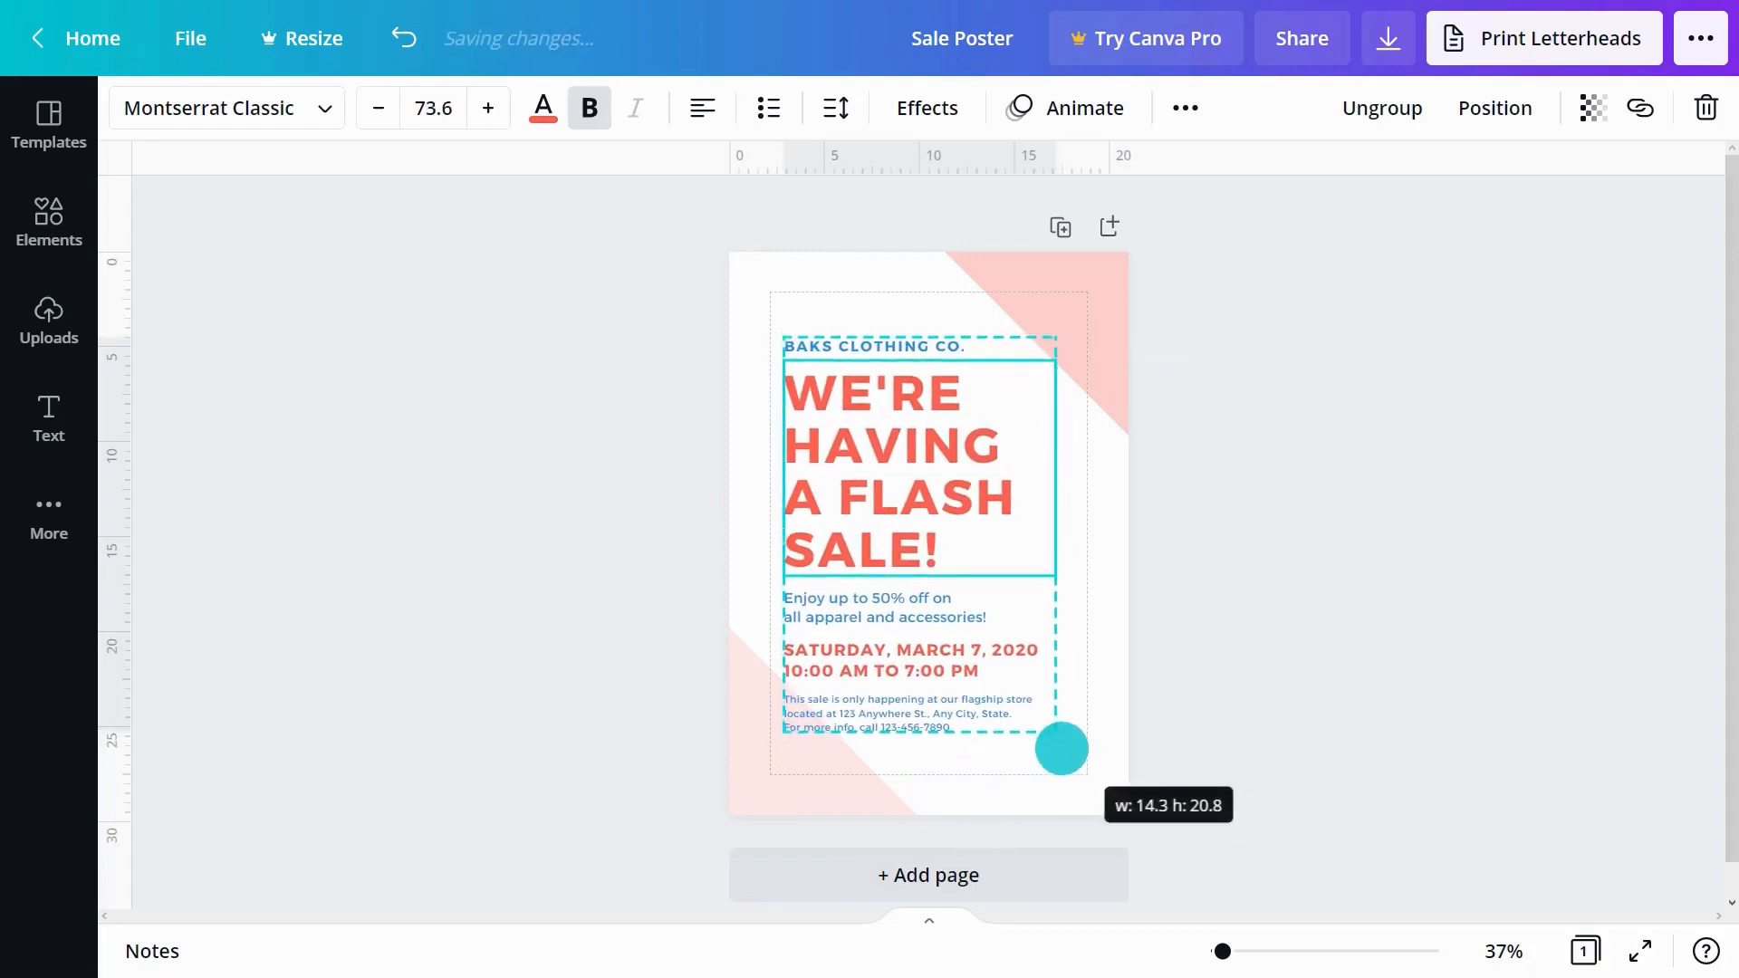
left_click_drag(1058, 749, 935, 544)
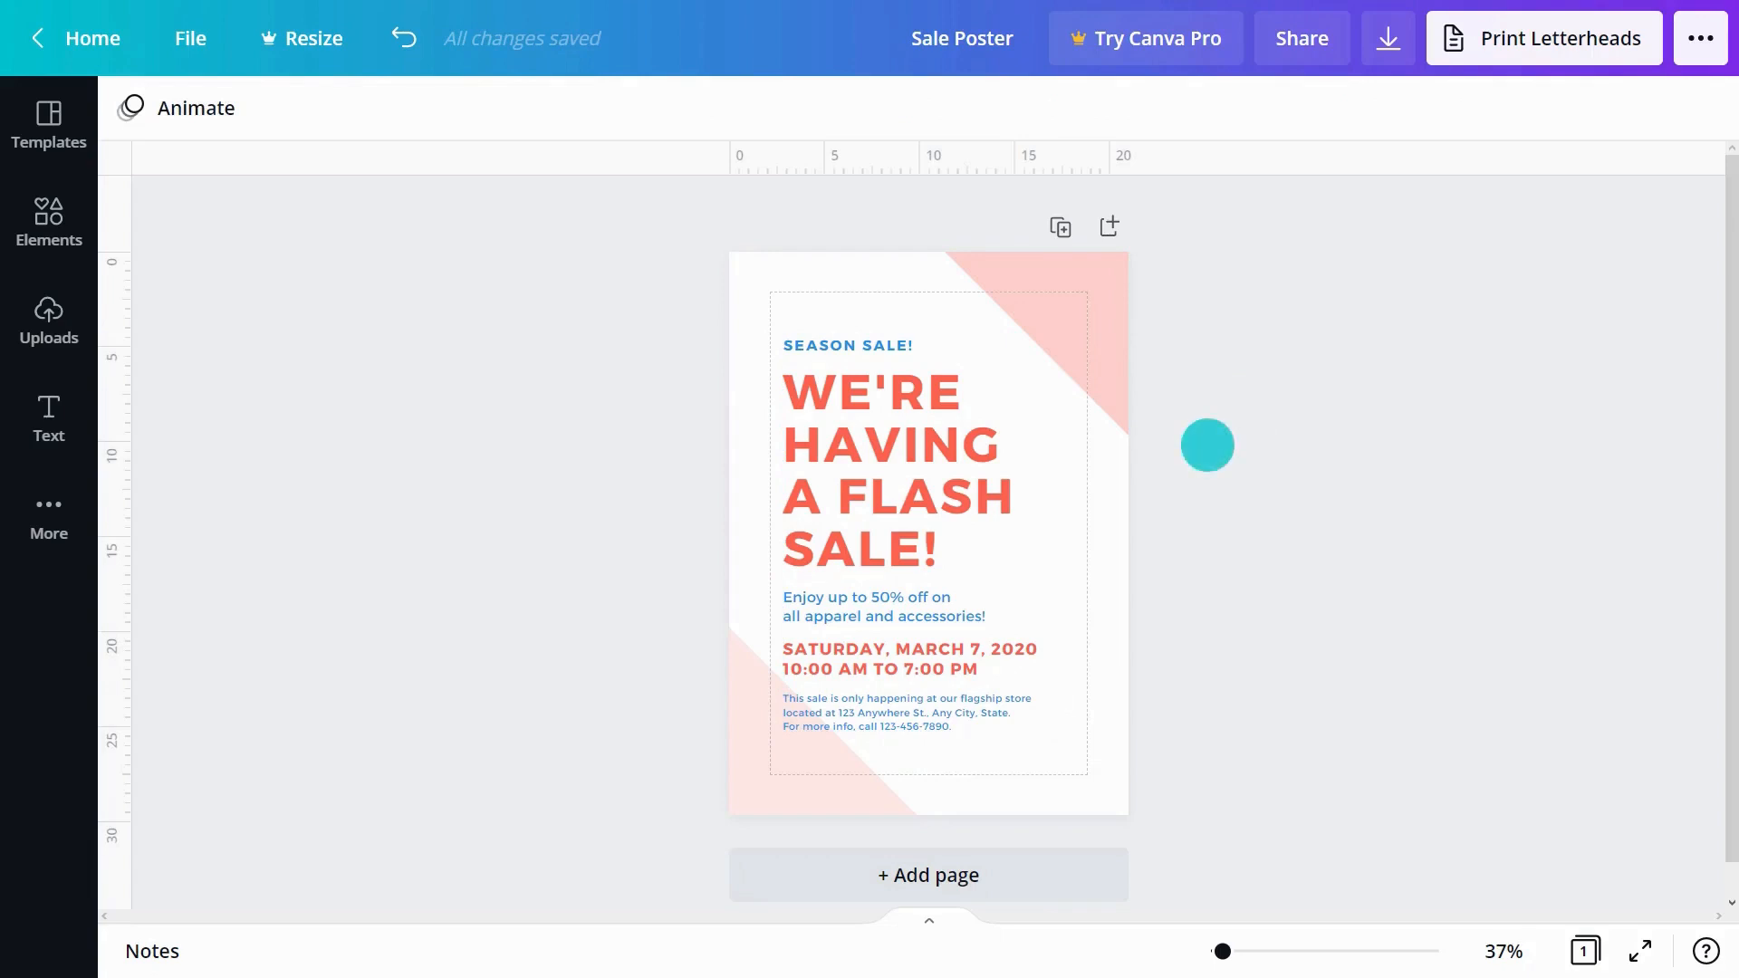
Select the grouped poster text and Ungroup it from the toolbar.
left_click(903, 478)
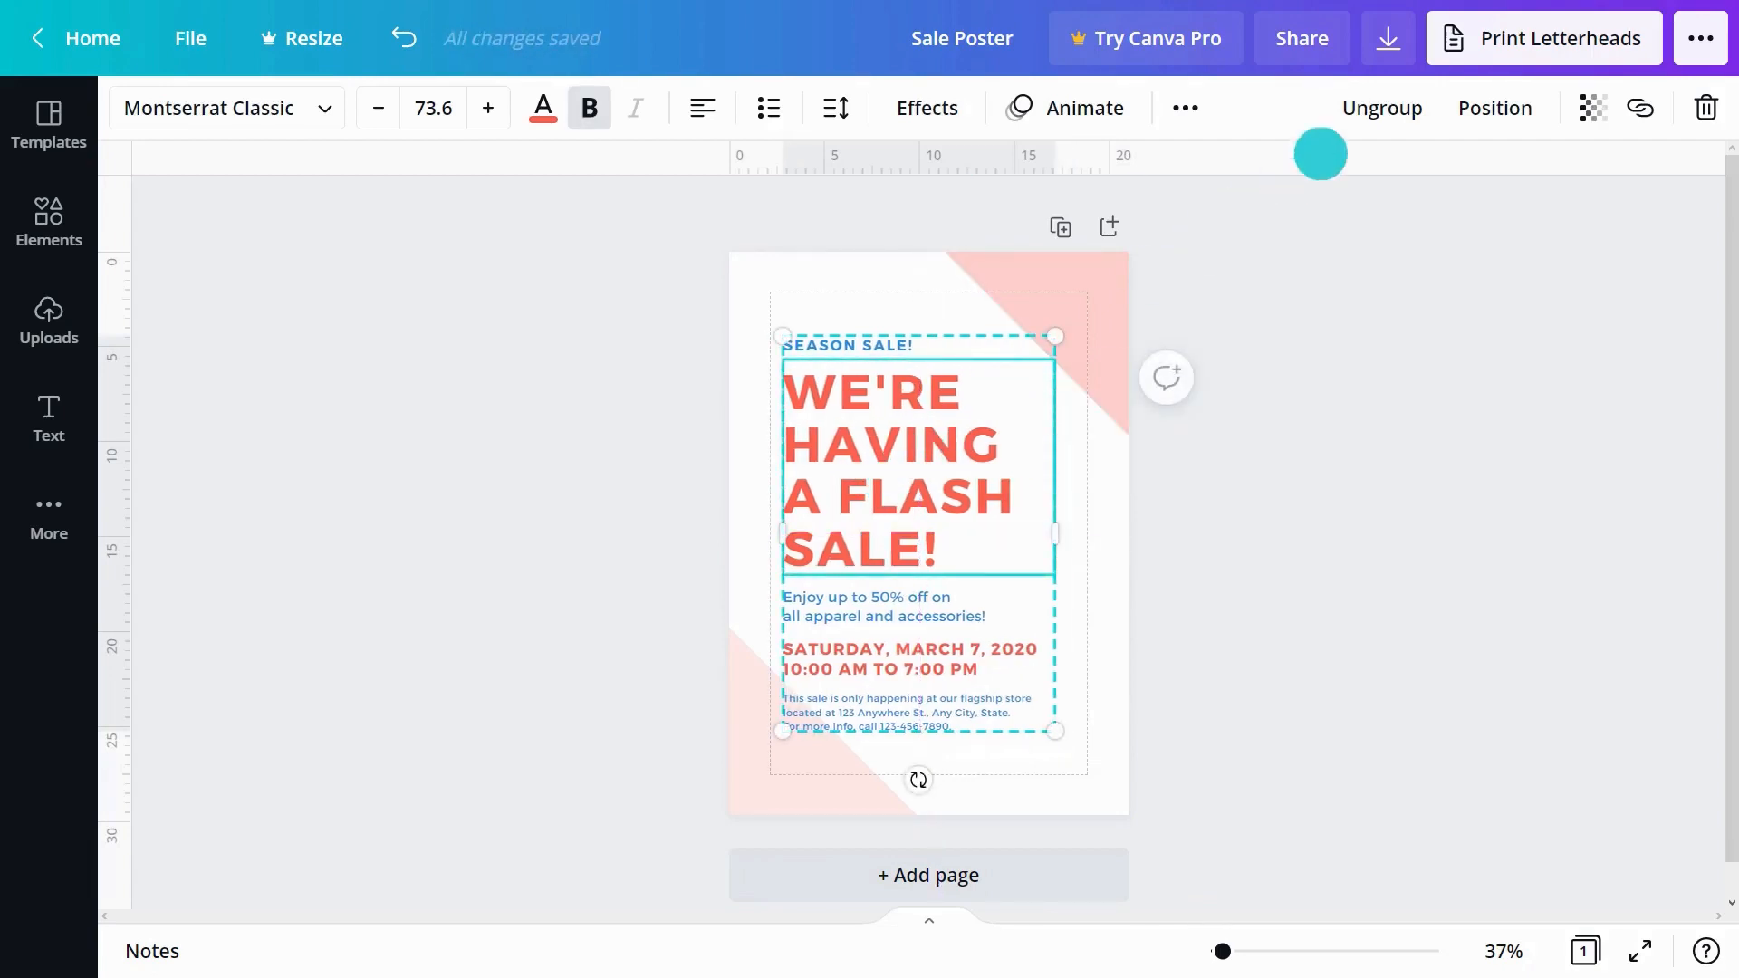
left_click(1382, 108)
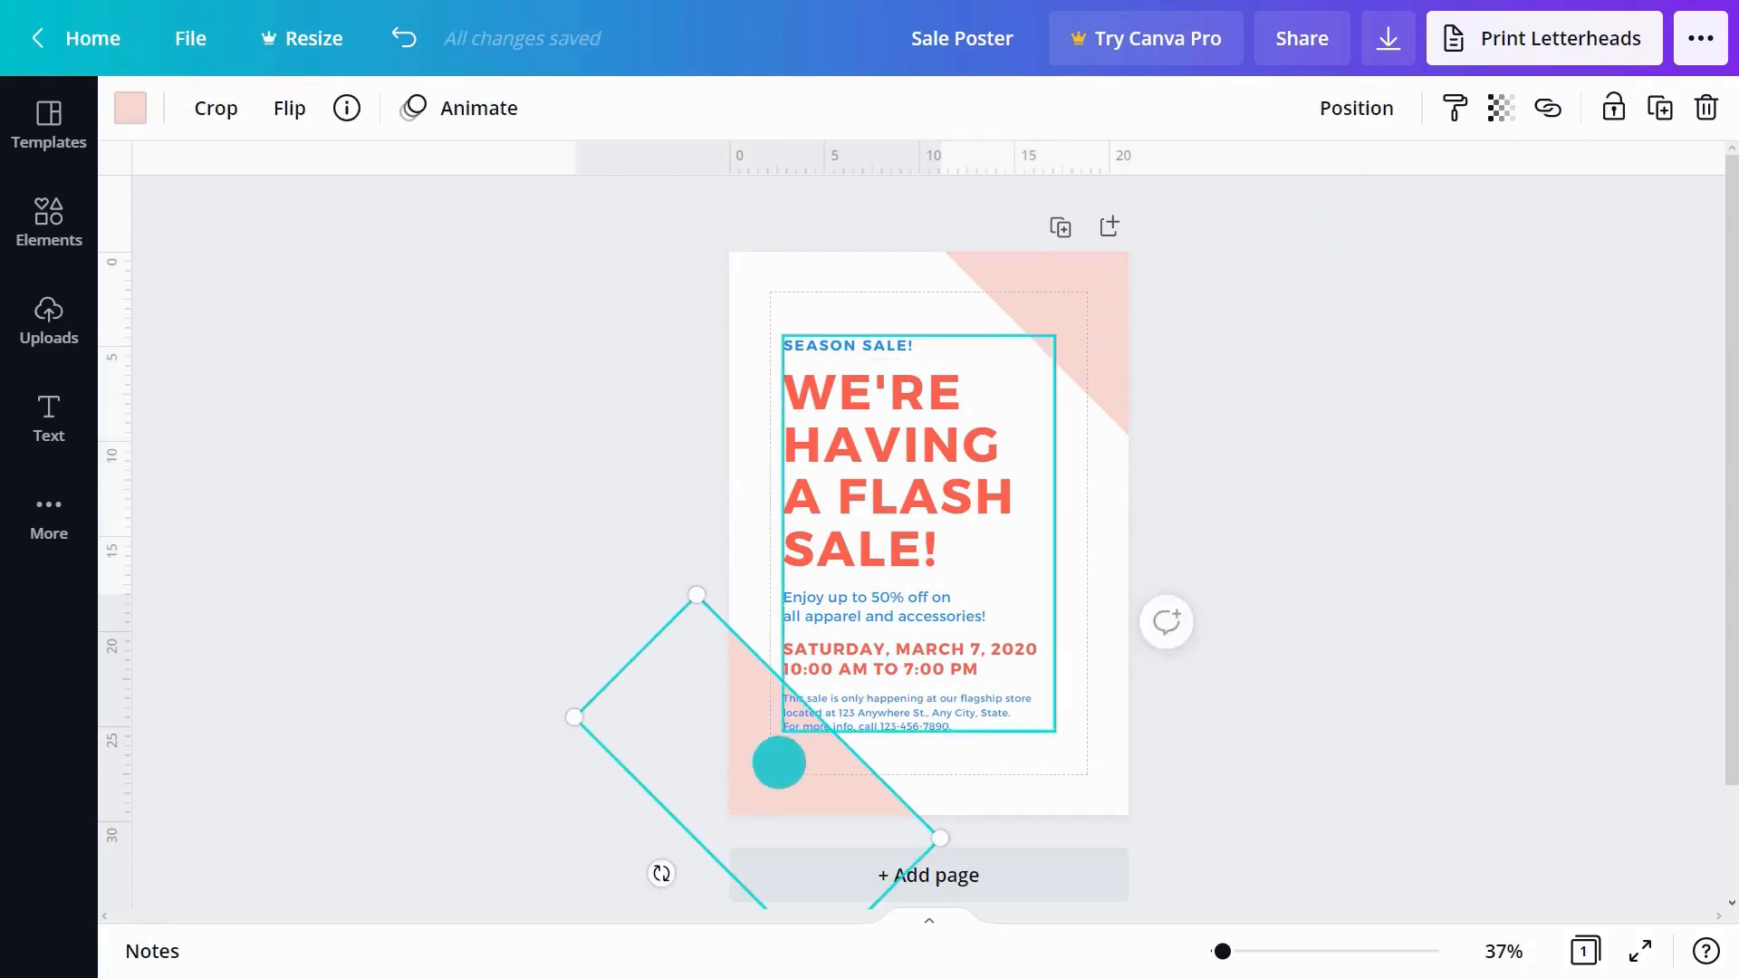
Move the pink corner triangle one layer Forward via the Position menu.
left_click(1353, 108)
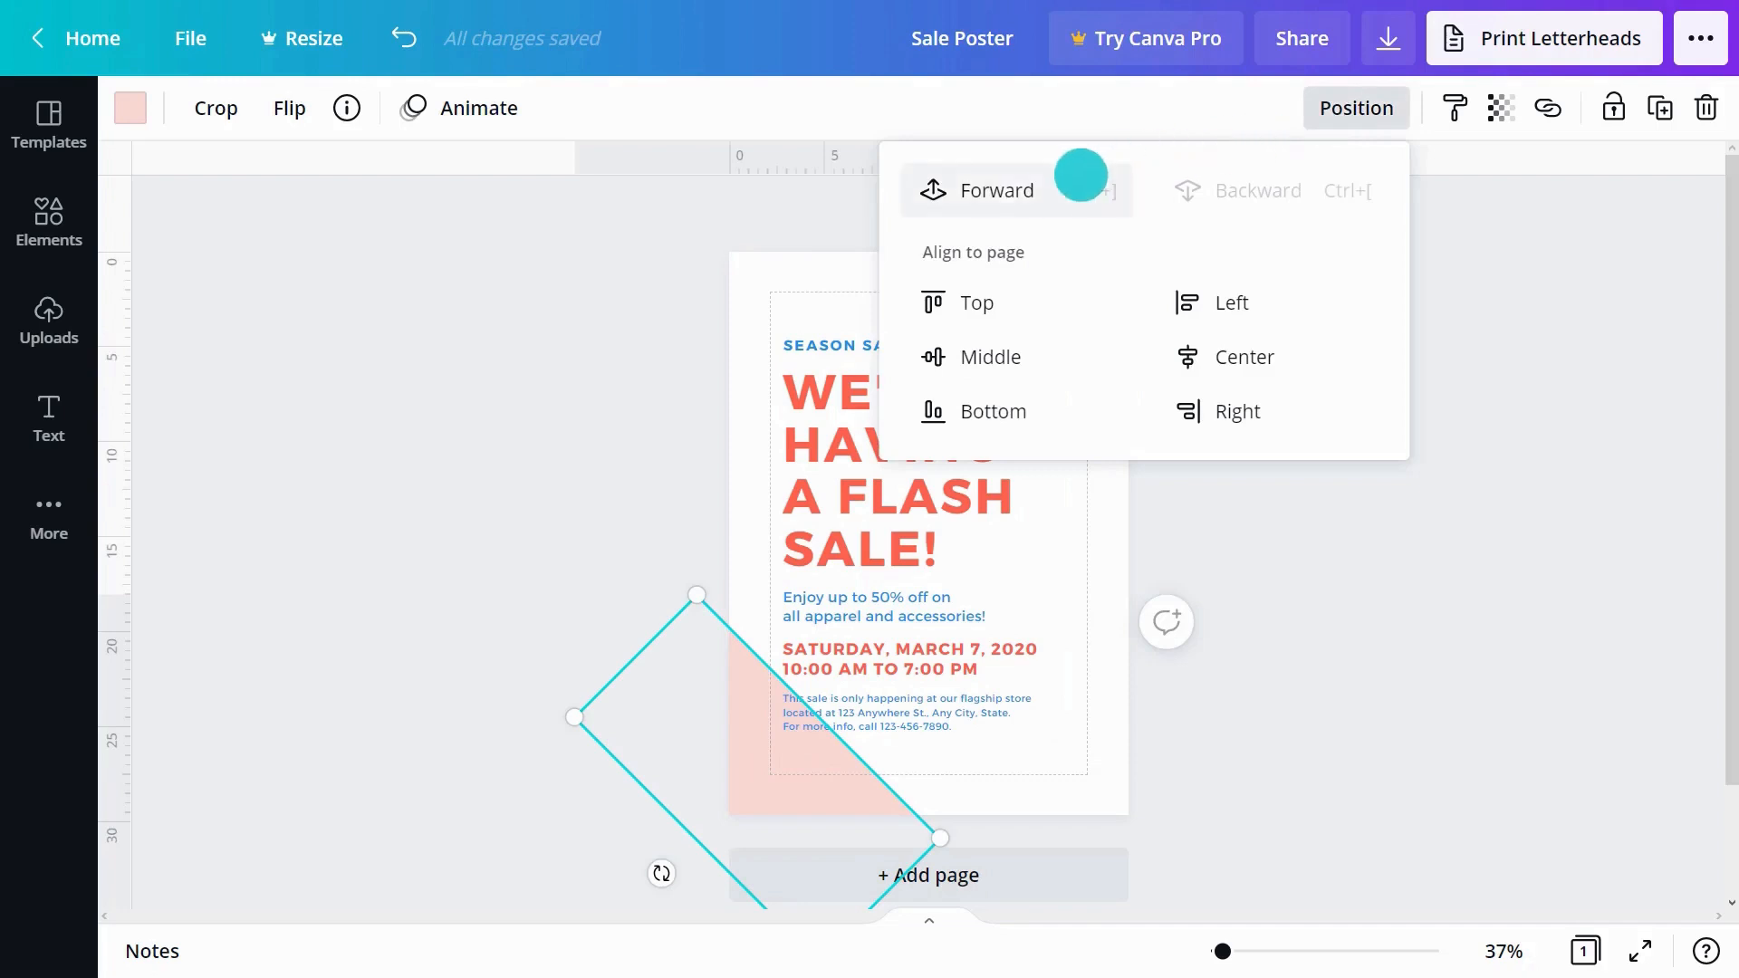
left_click(997, 190)
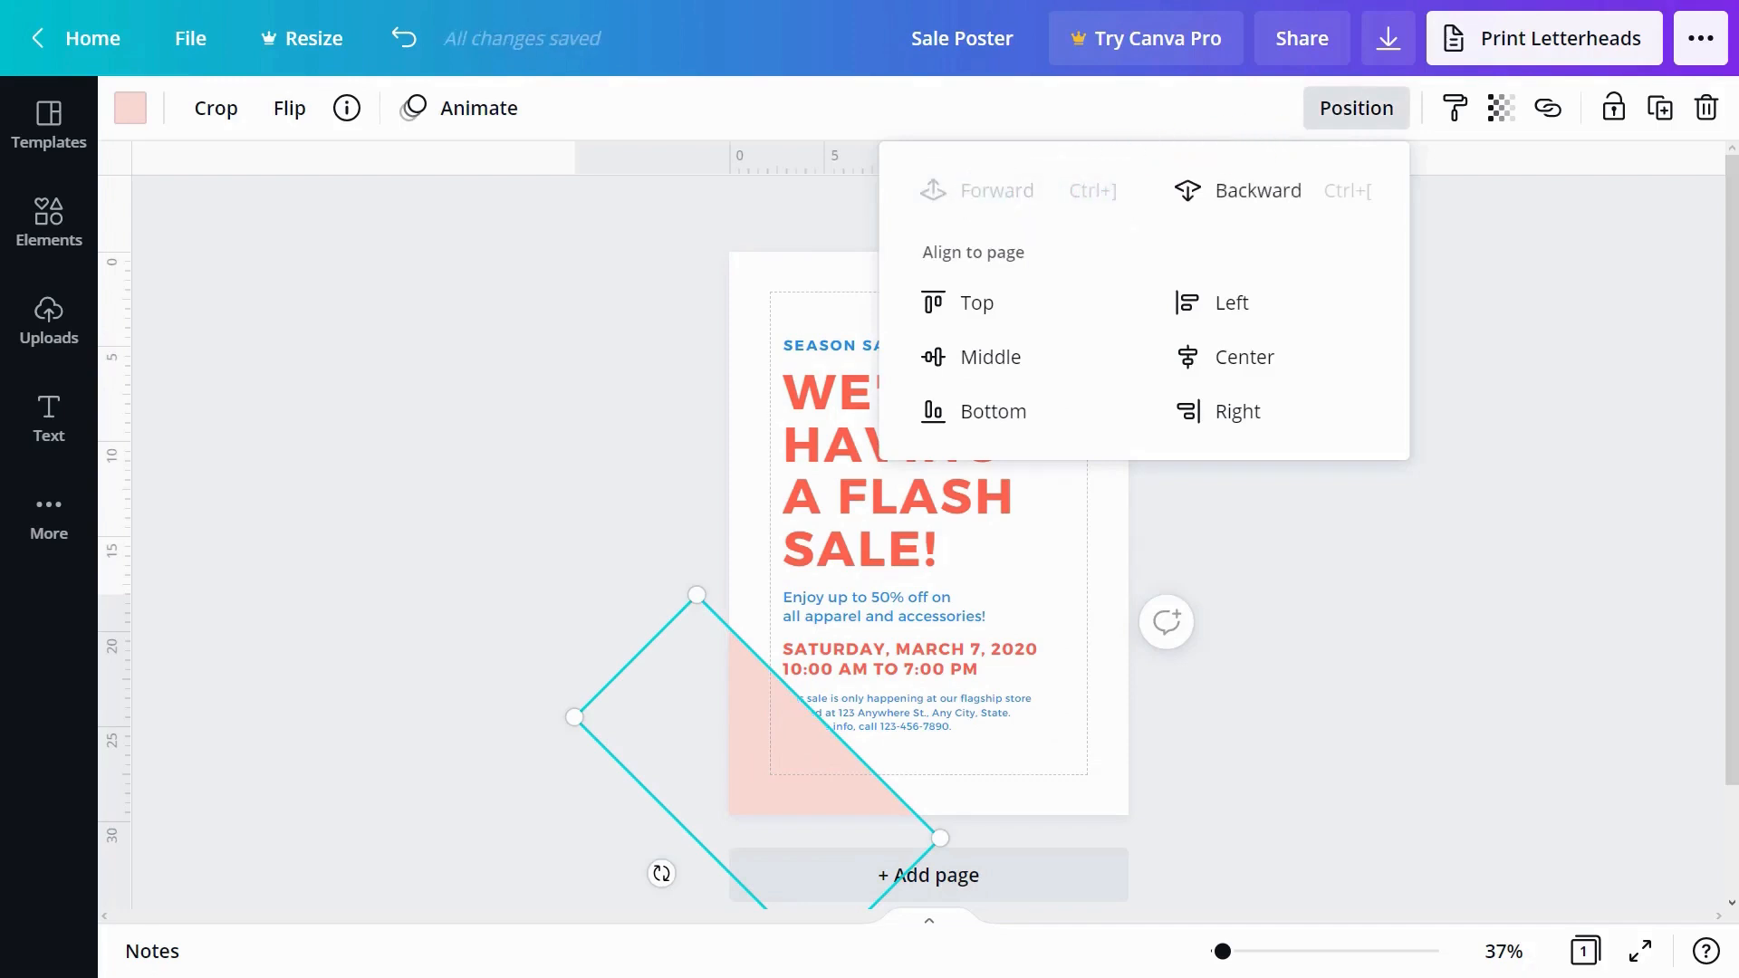